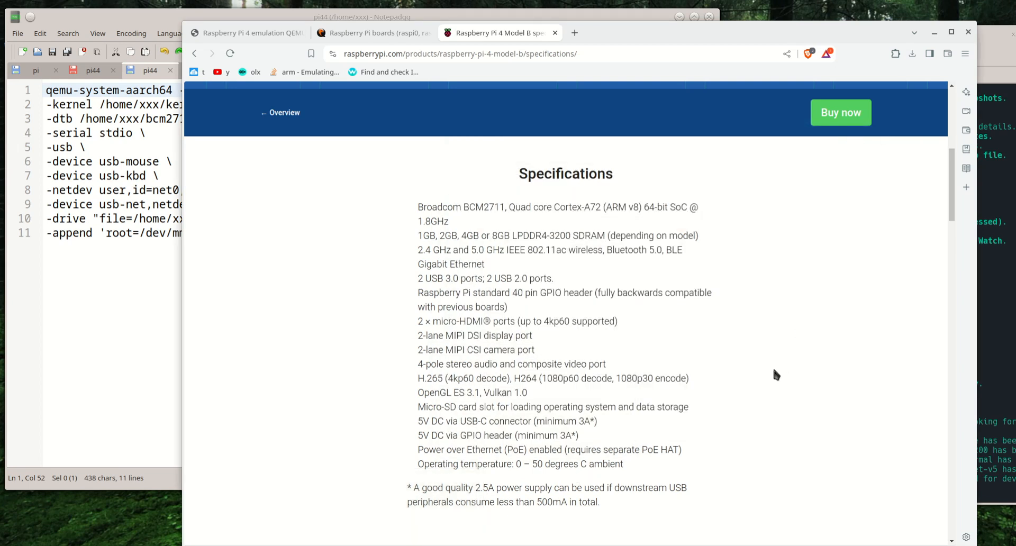
Switch to the QEMU Raspberry Pi boards page and highlight the raspi4b board name in the heading.
scroll(up, 3)
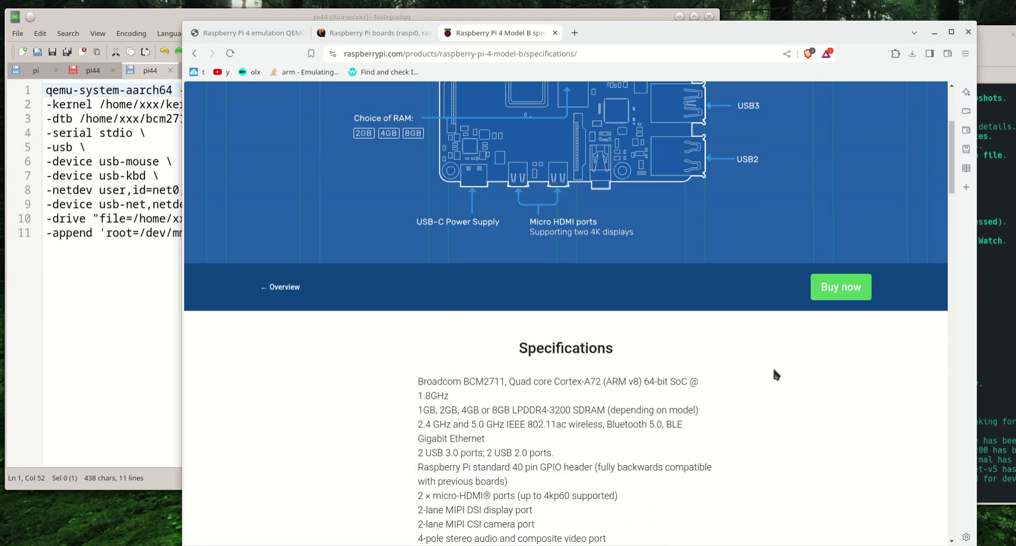
scroll(up, 3)
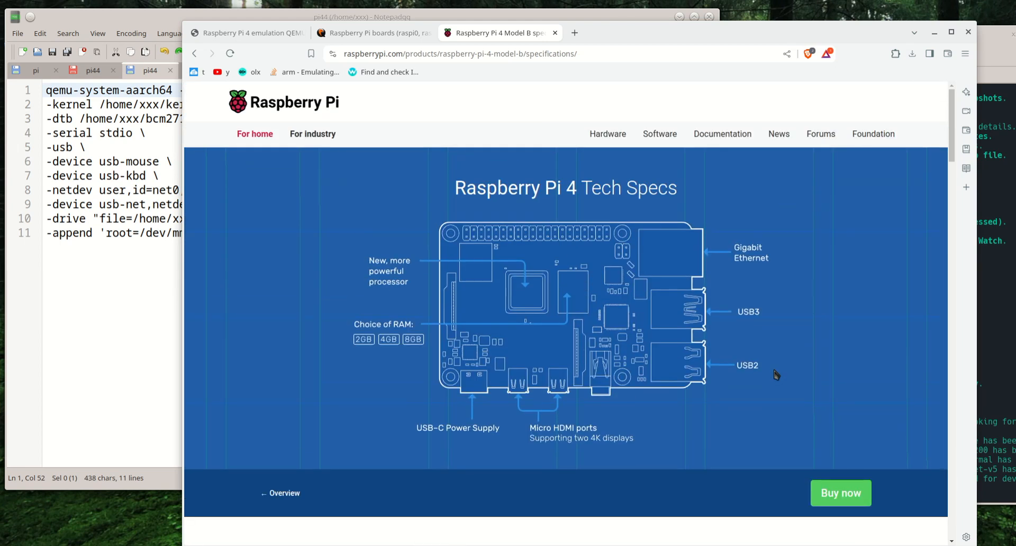
mouse_move(605, 192)
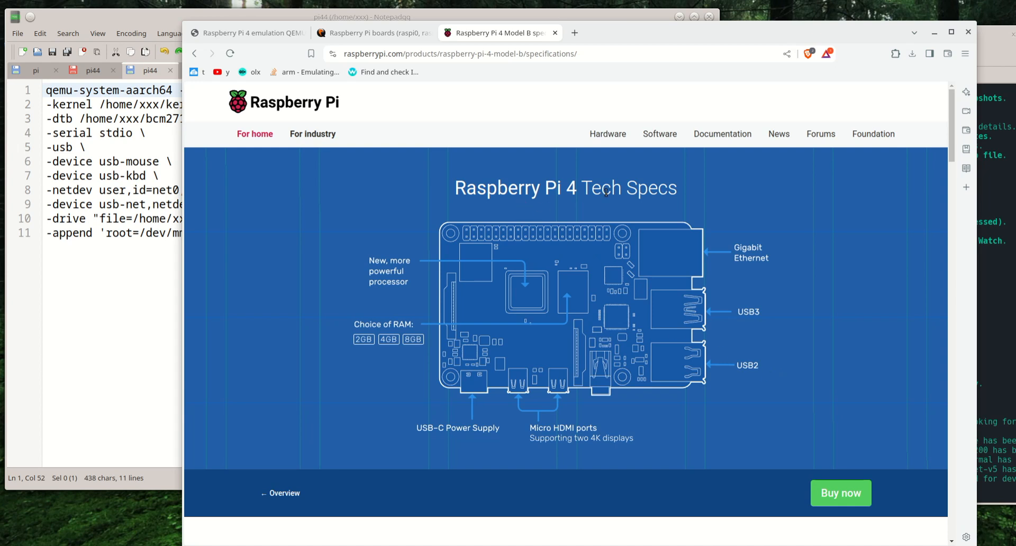
mouse_move(600, 213)
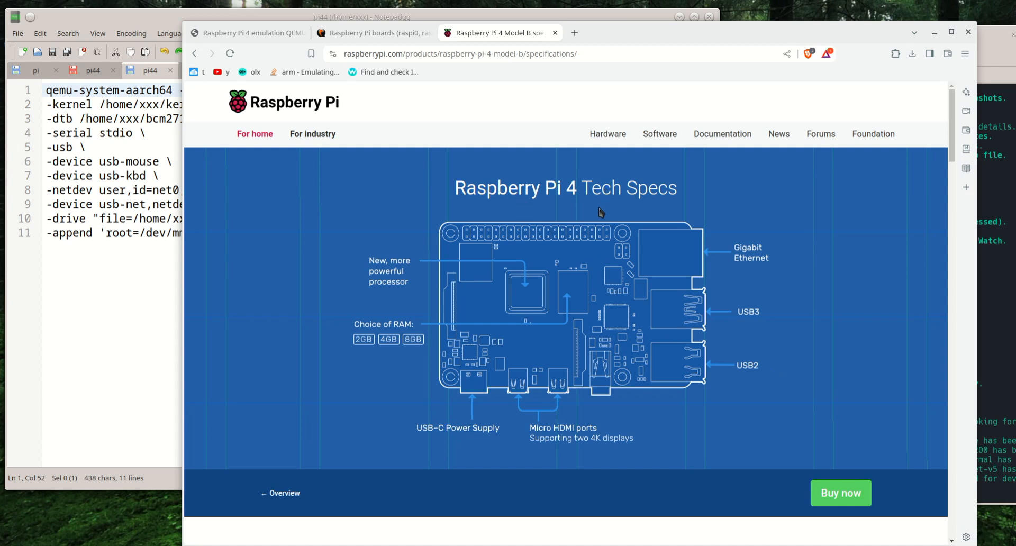
click(372, 33)
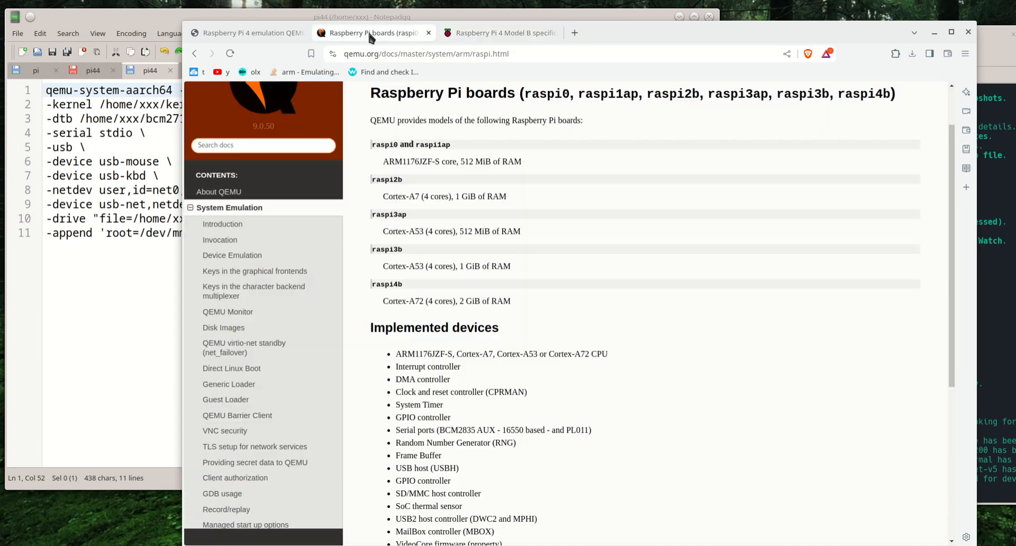
scroll(up, 3)
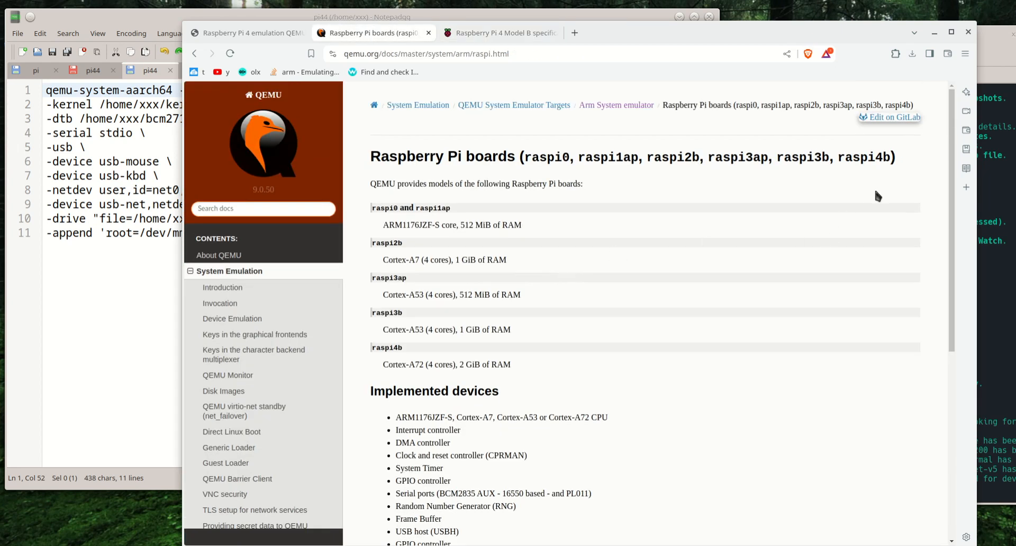
double_click(864, 157)
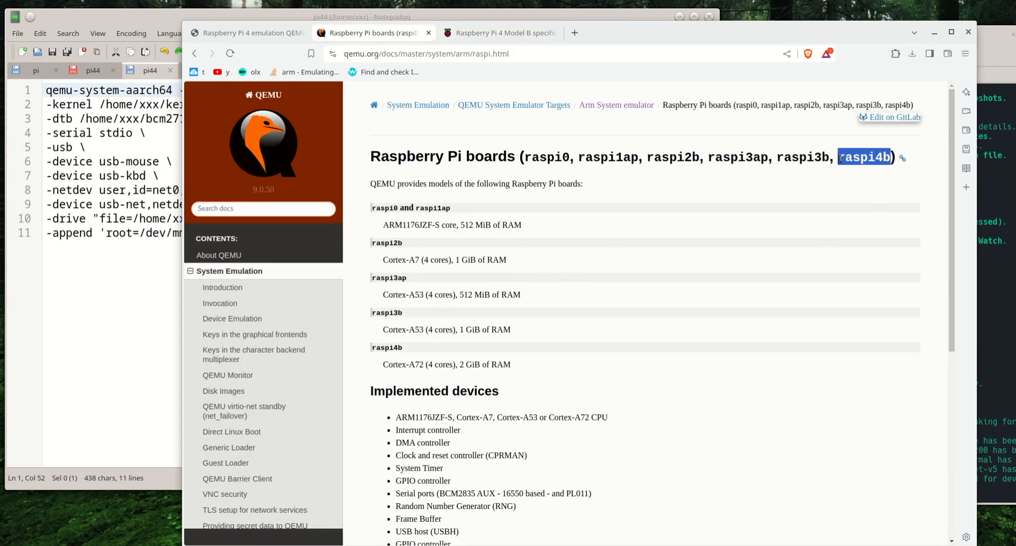
mouse_move(846, 207)
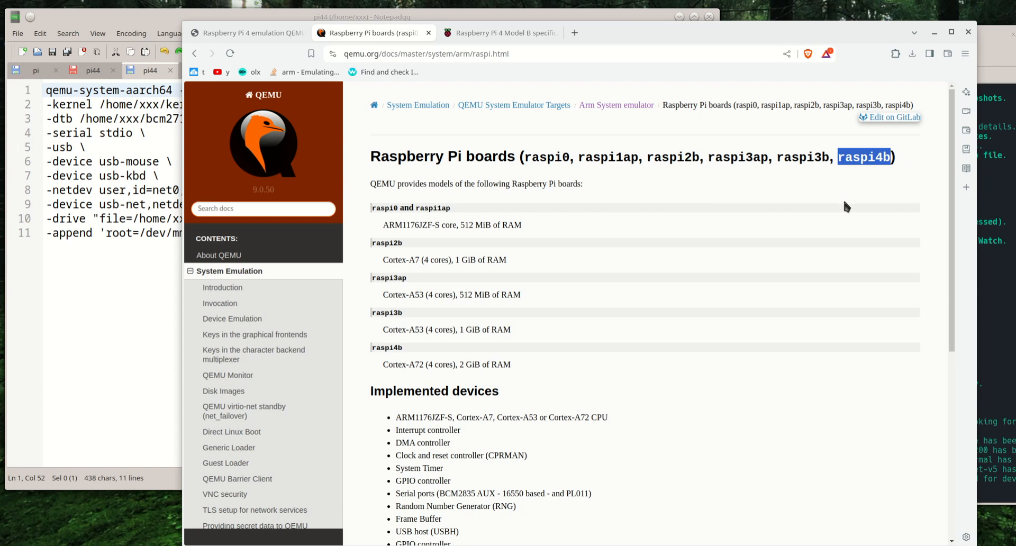
mouse_move(582, 271)
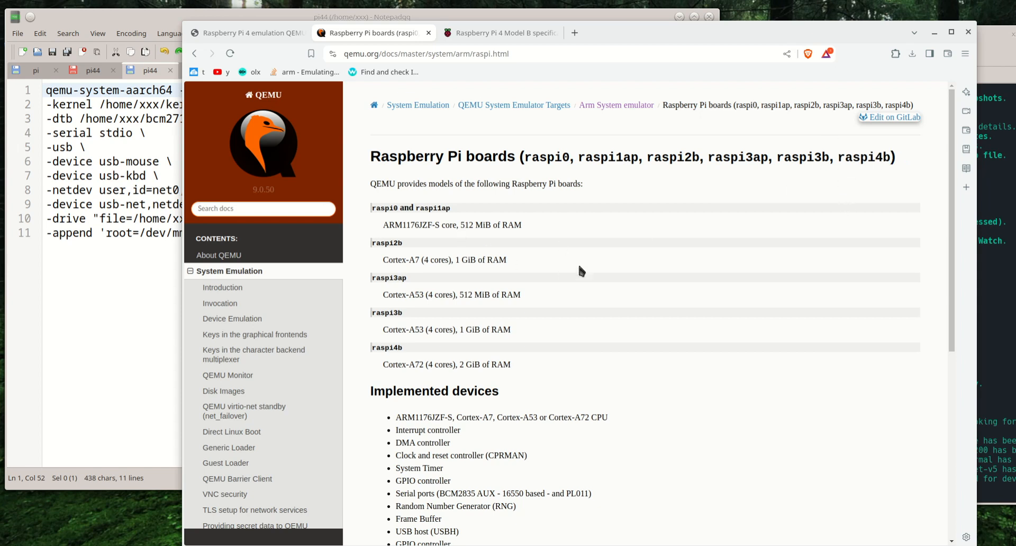
Scroll to the Implemented devices and Missing devices sections, highlighting the Implemented devices heading.
scroll(down, 3)
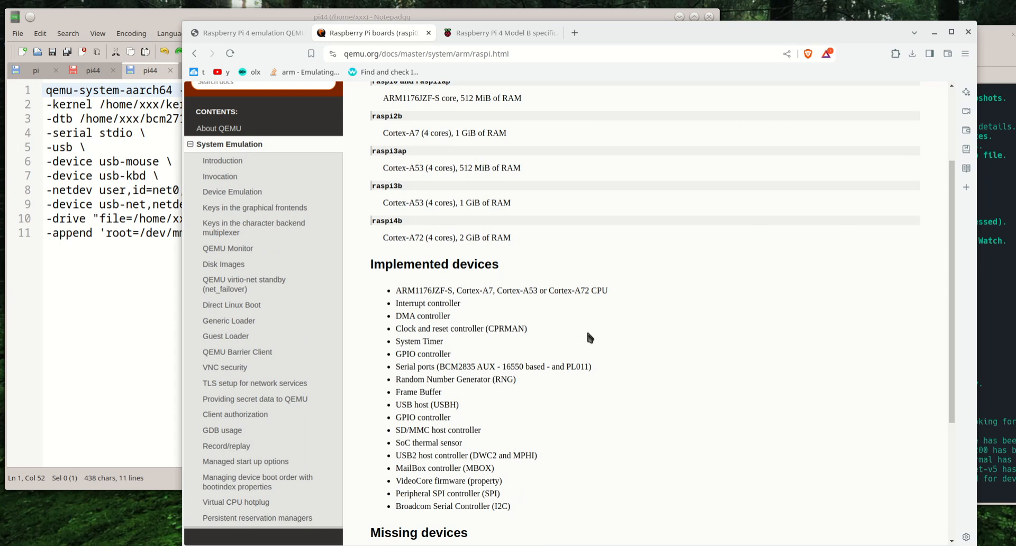
double_click(434, 264)
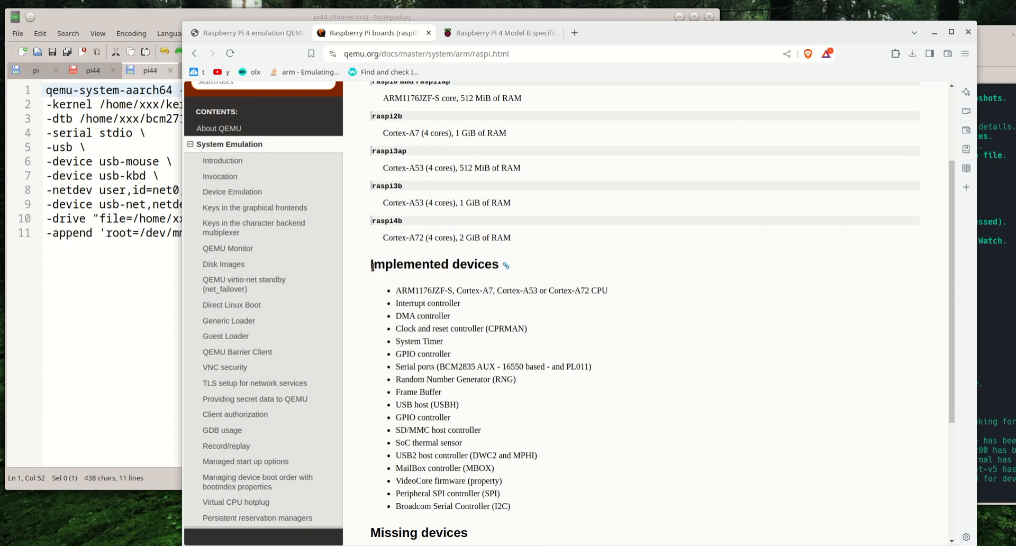
scroll(down, 3)
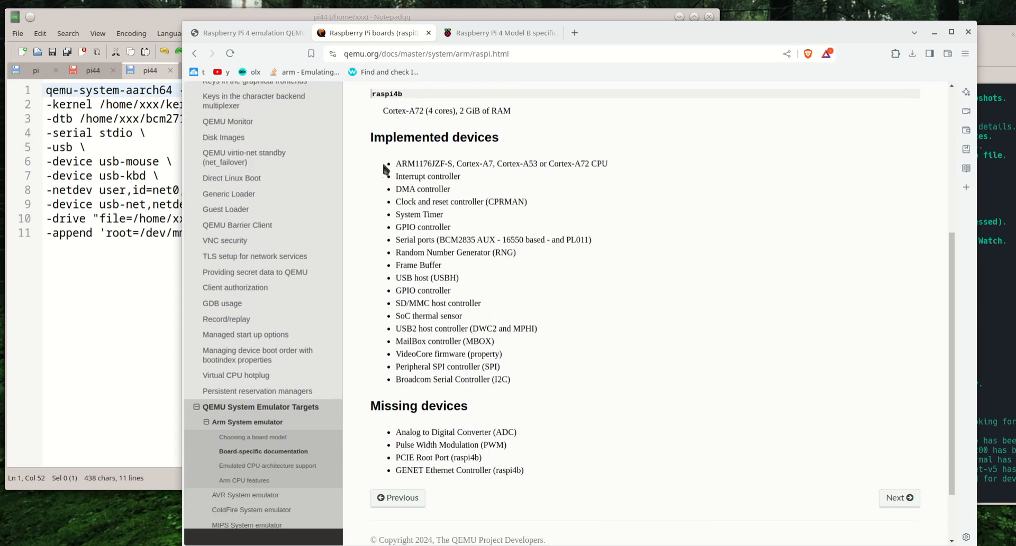
mouse_move(385, 165)
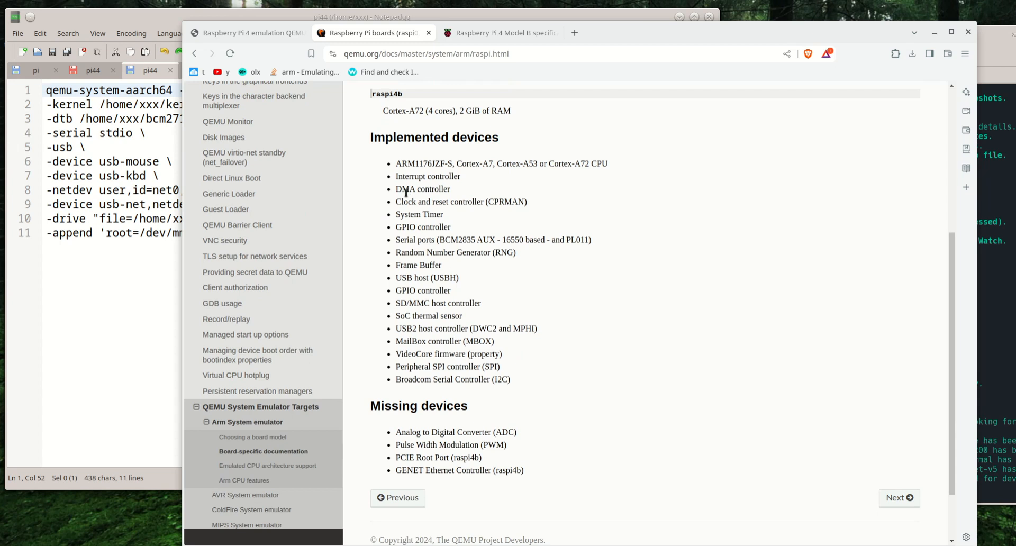
mouse_move(389, 258)
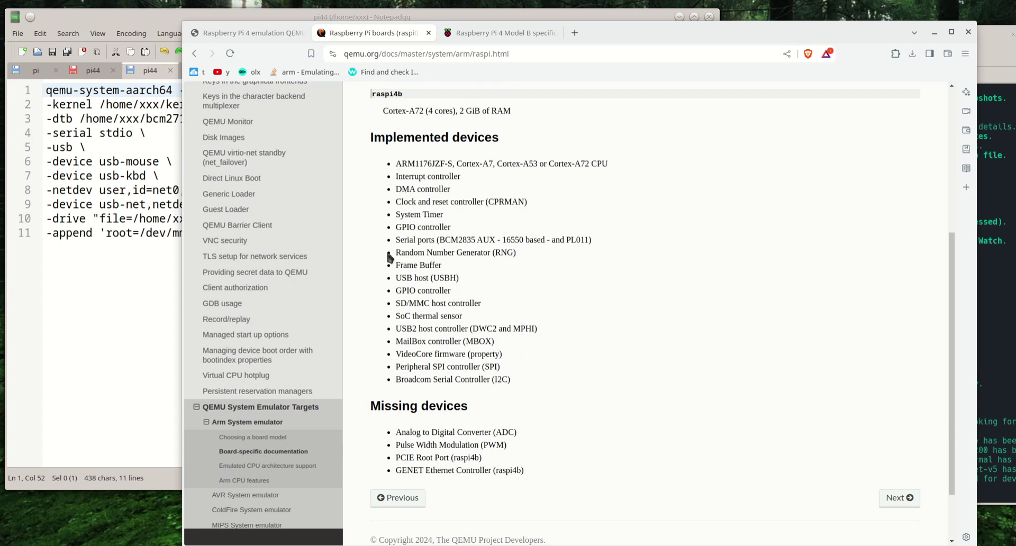
mouse_move(348, 314)
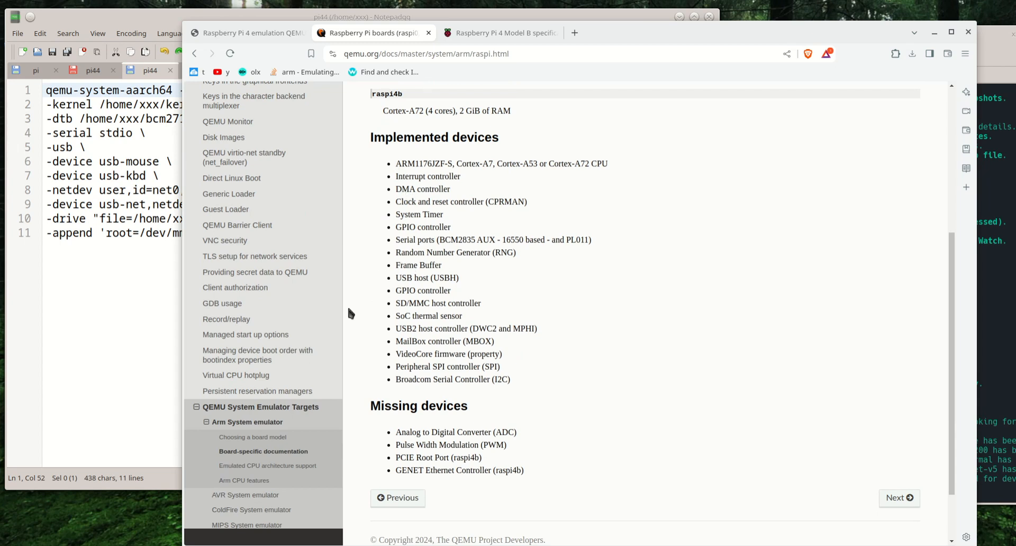
mouse_move(496, 354)
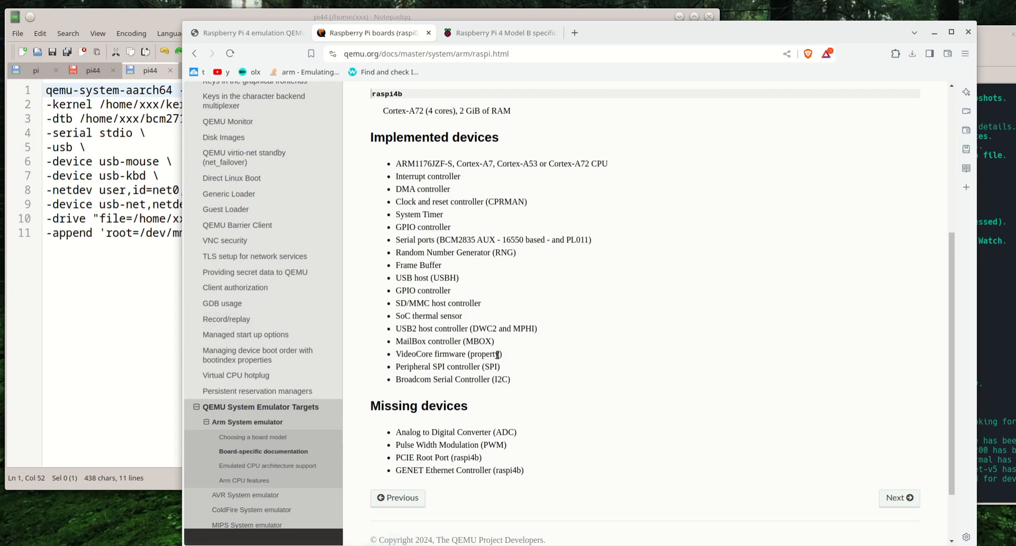
mouse_move(429, 367)
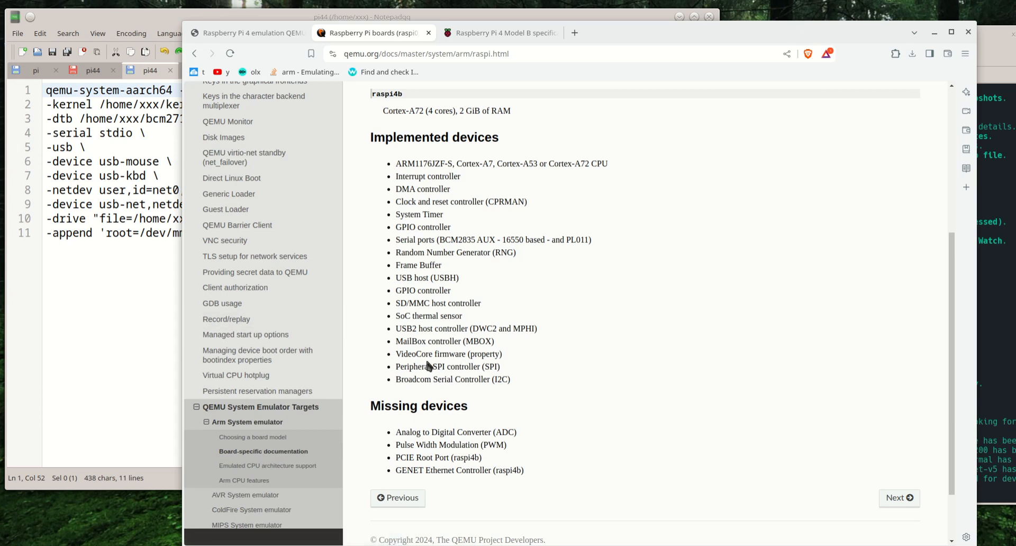
mouse_move(493, 352)
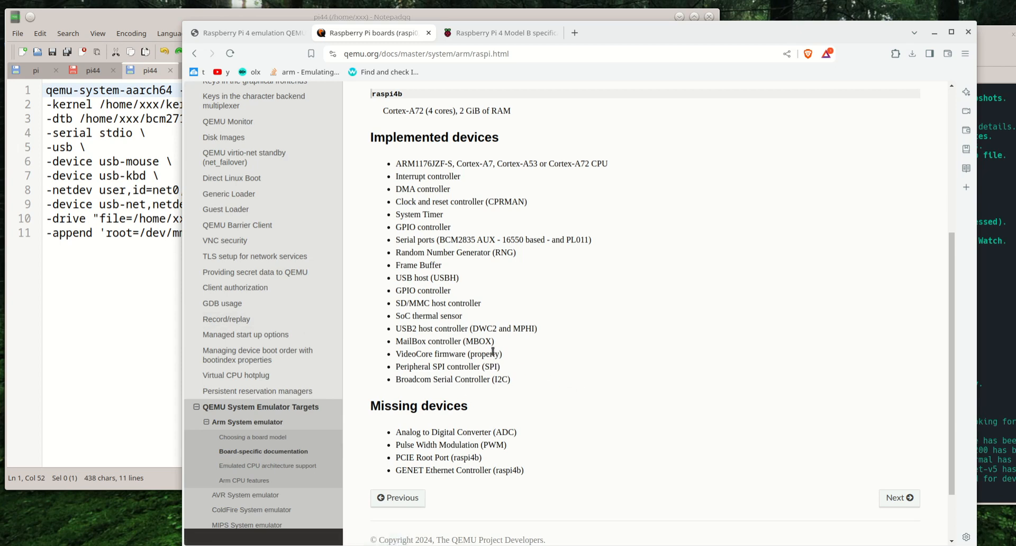
mouse_move(538, 392)
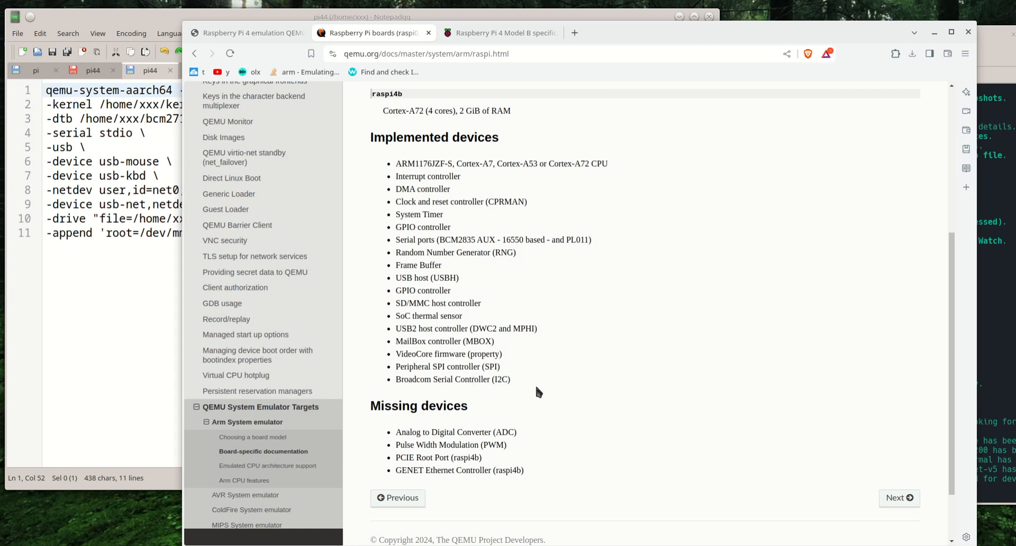
mouse_move(527, 405)
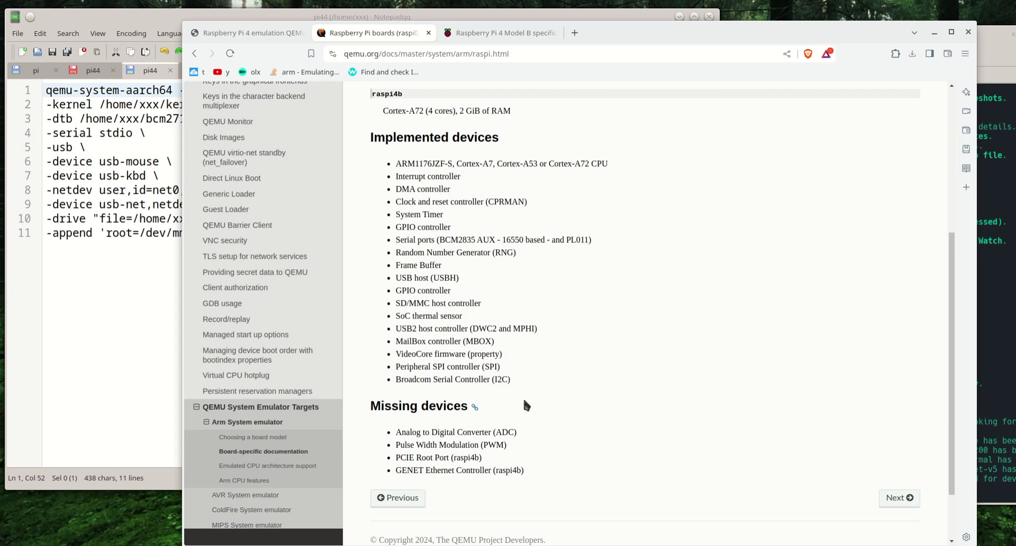
mouse_move(567, 370)
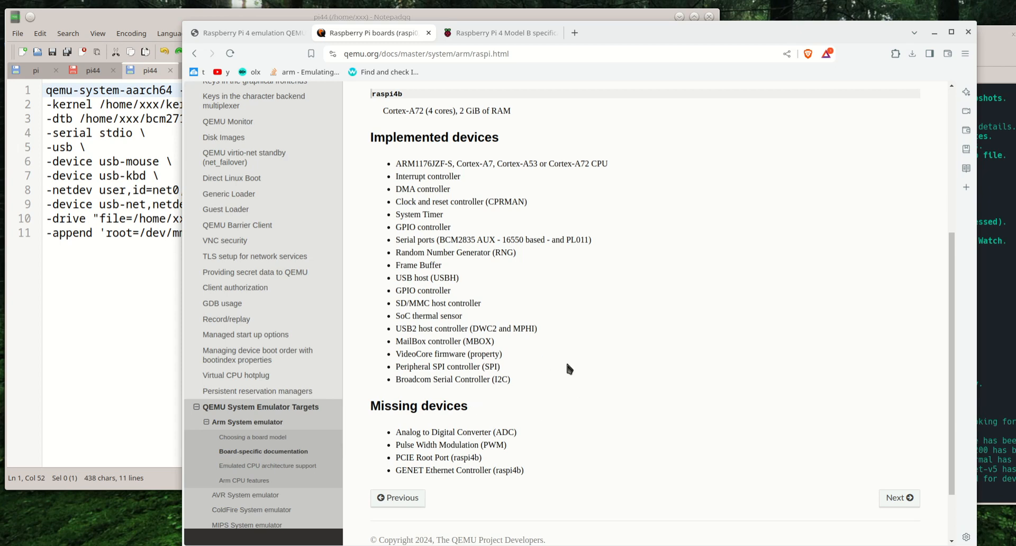
mouse_move(564, 375)
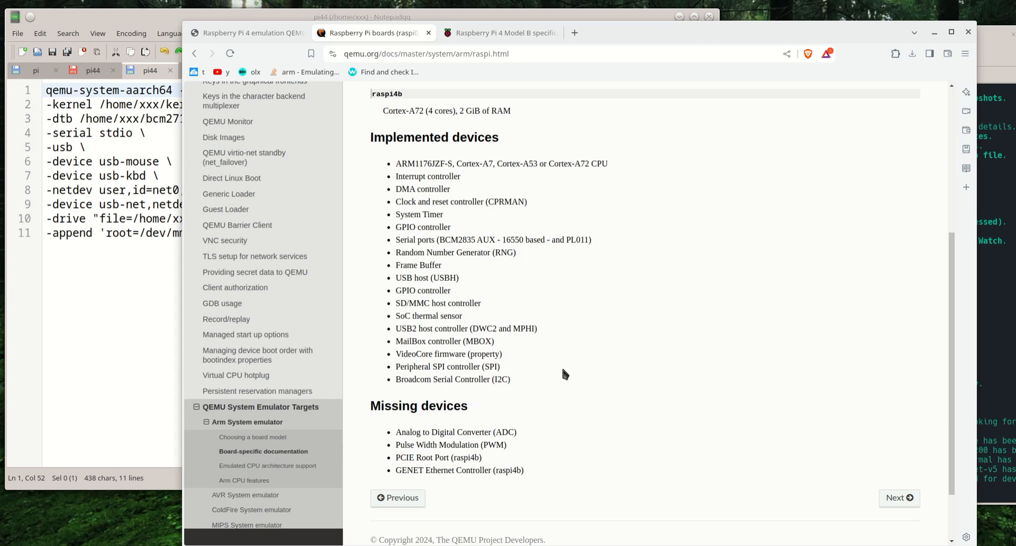
mouse_move(471, 382)
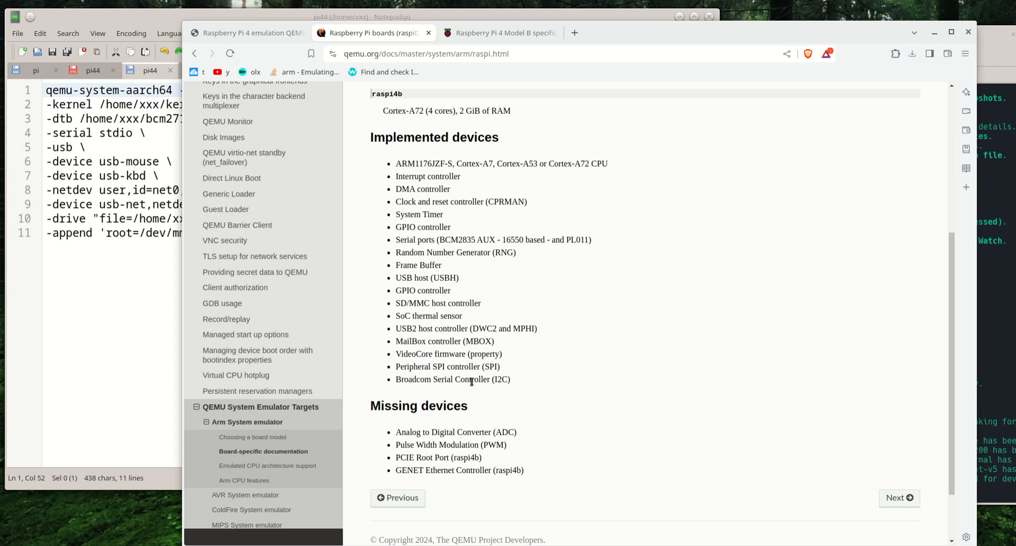
mouse_move(624, 455)
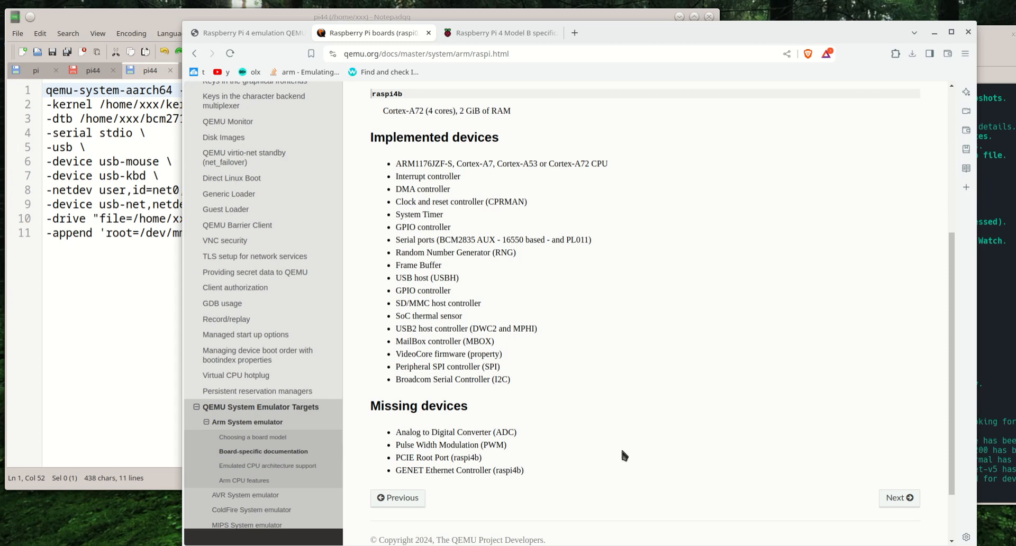
mouse_move(554, 415)
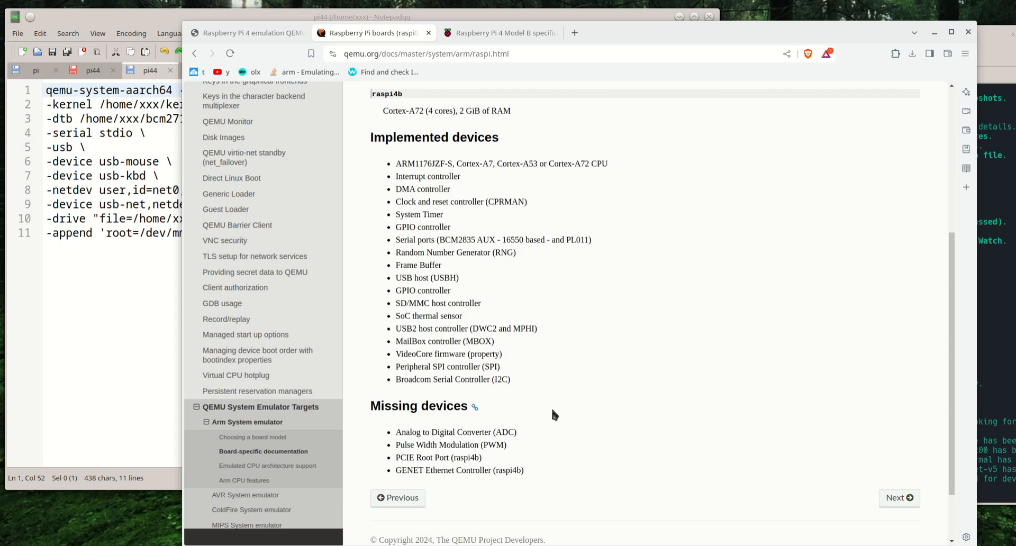
mouse_move(516, 375)
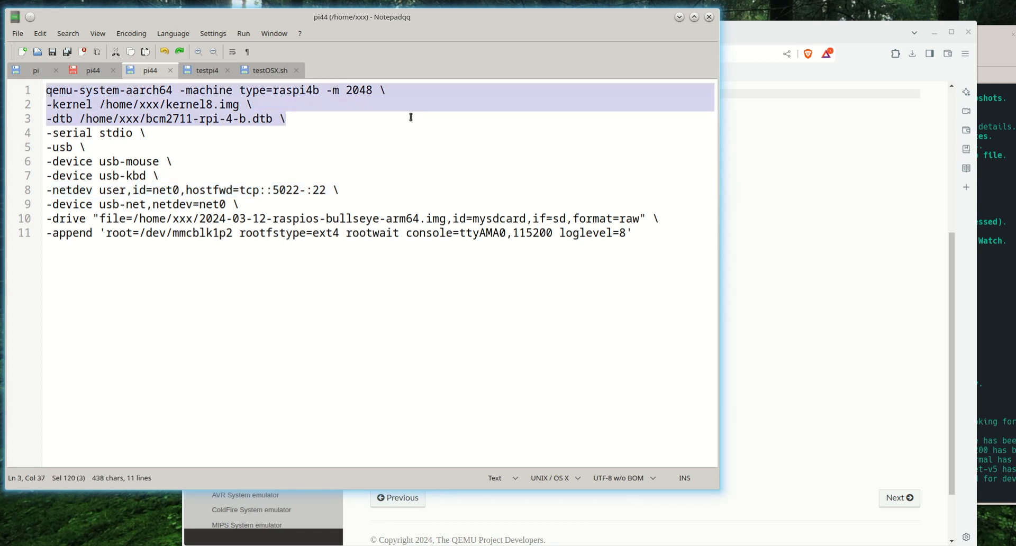
click(287, 120)
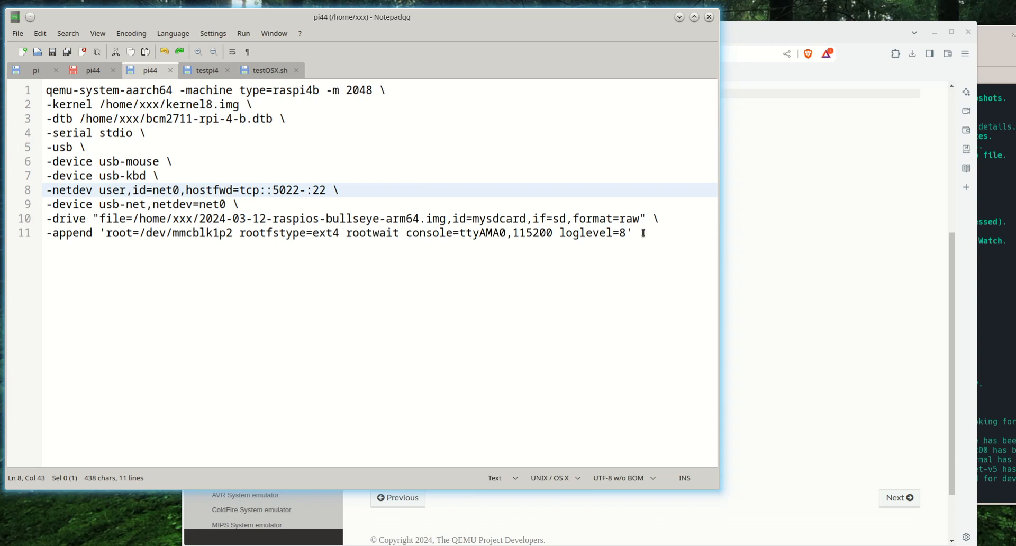
click(632, 233)
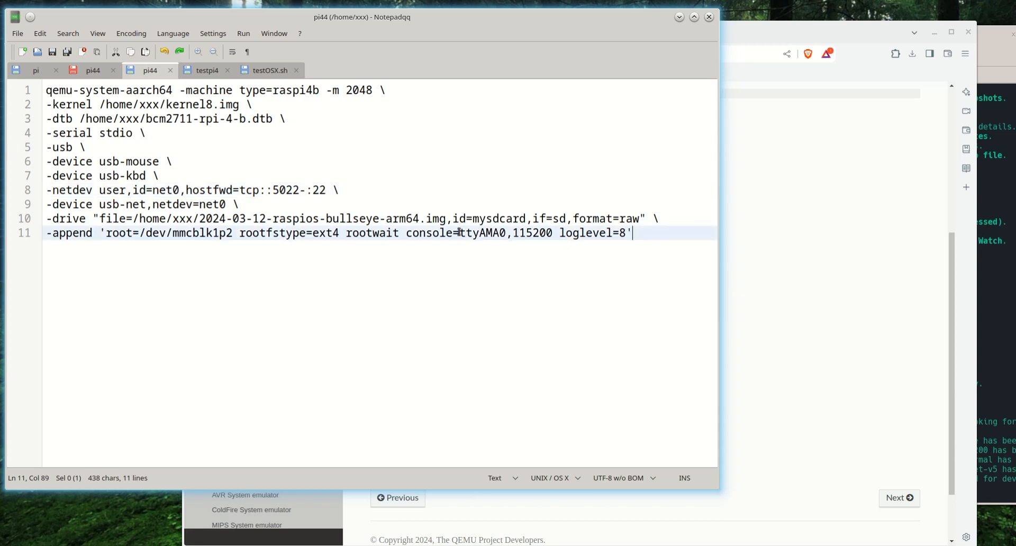
click(337, 189)
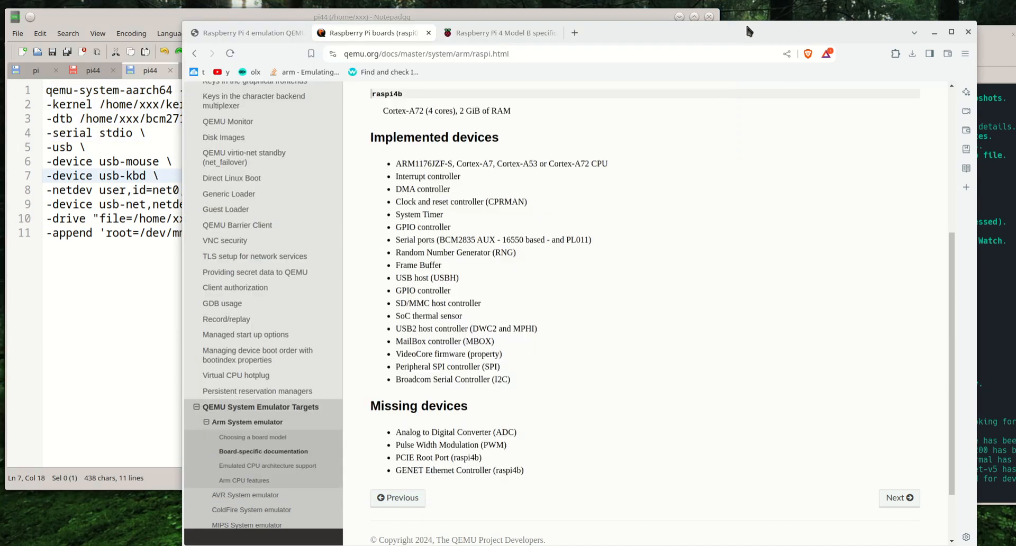
Switch to the QEMU 9 emulation forum thread and scroll to the UEFI firmware note and command heading.
click(247, 33)
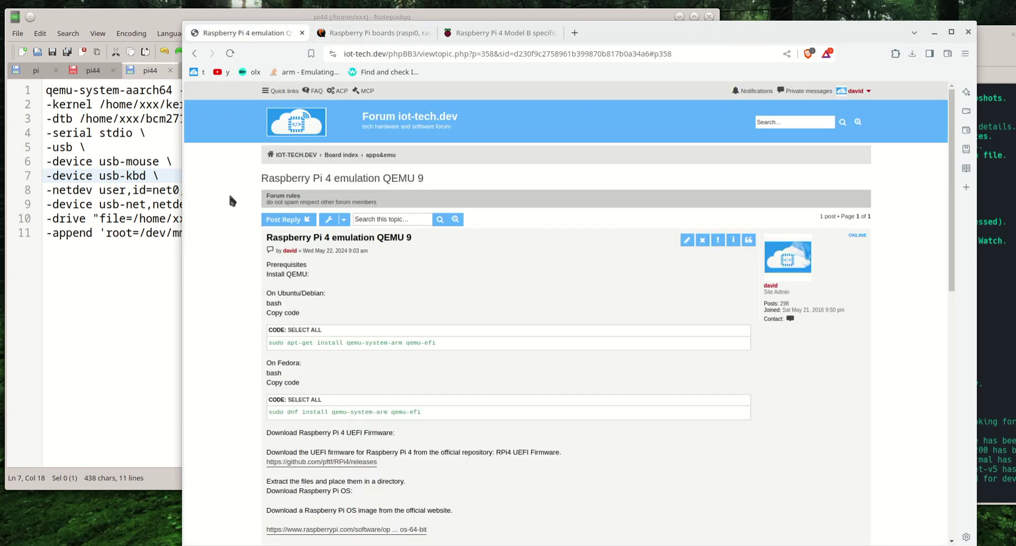
mouse_move(448, 164)
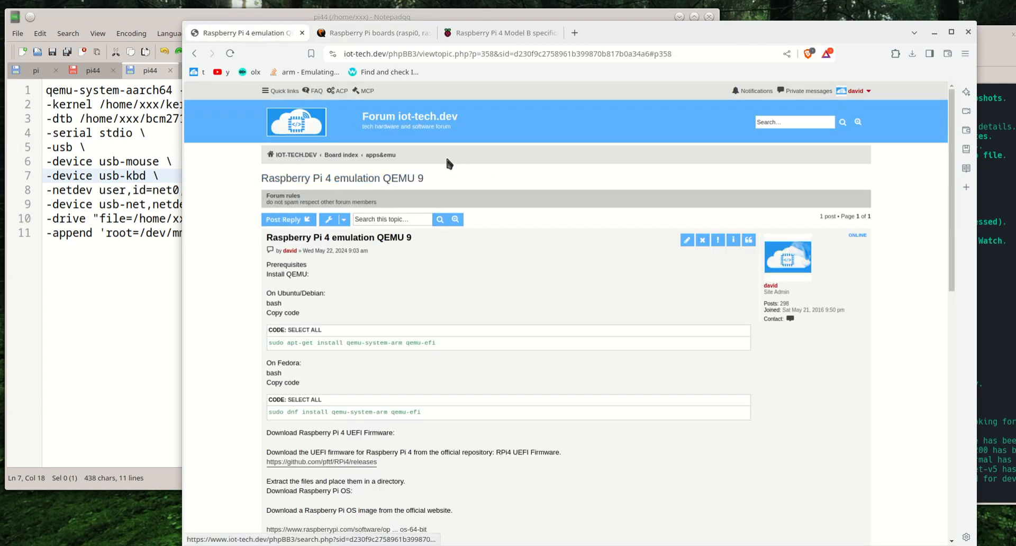
mouse_move(522, 279)
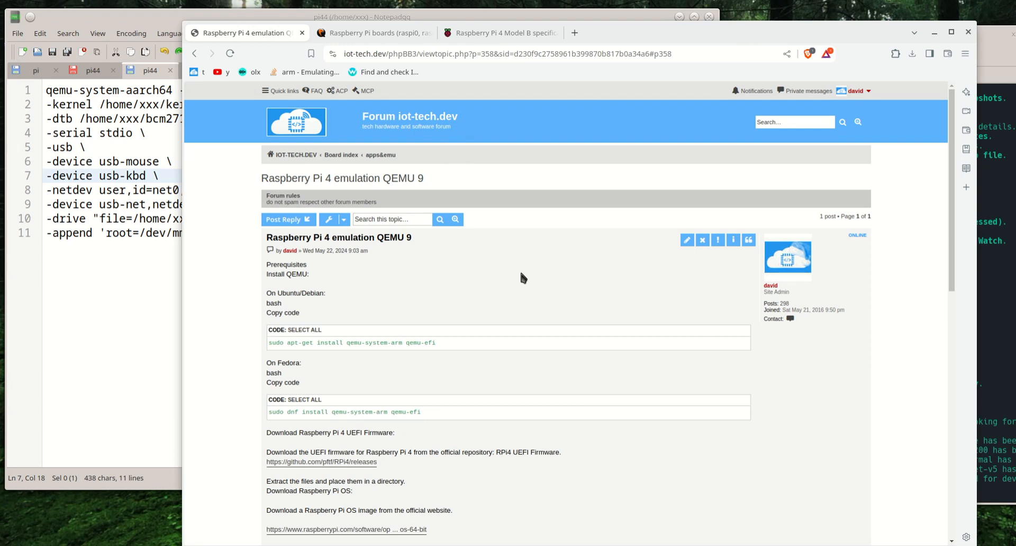
scroll(down, 3)
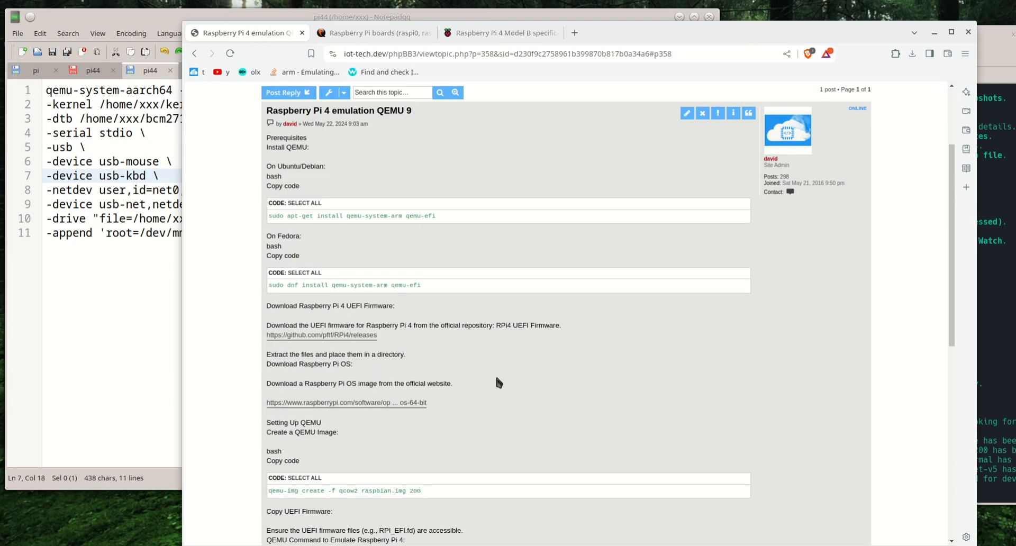
scroll(down, 3)
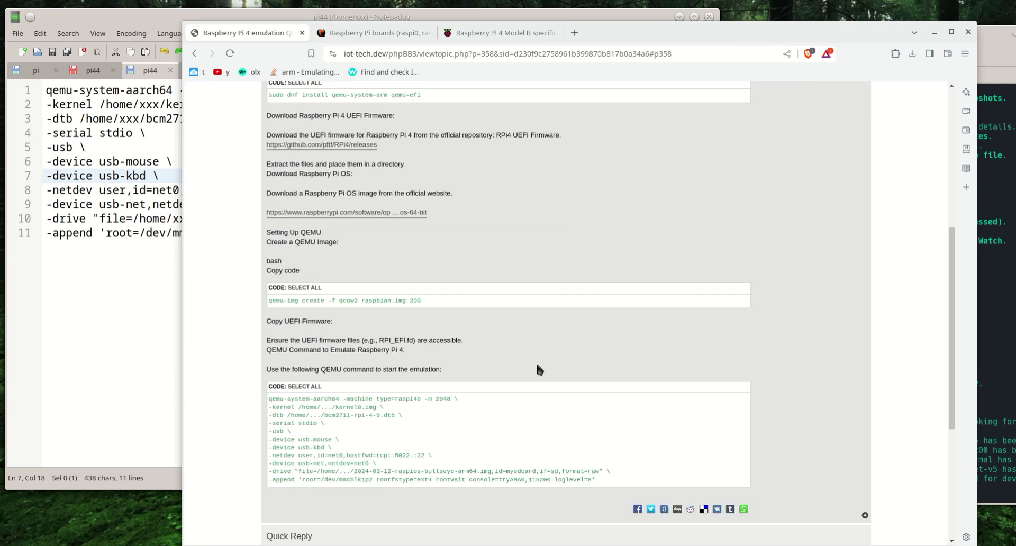
mouse_move(560, 342)
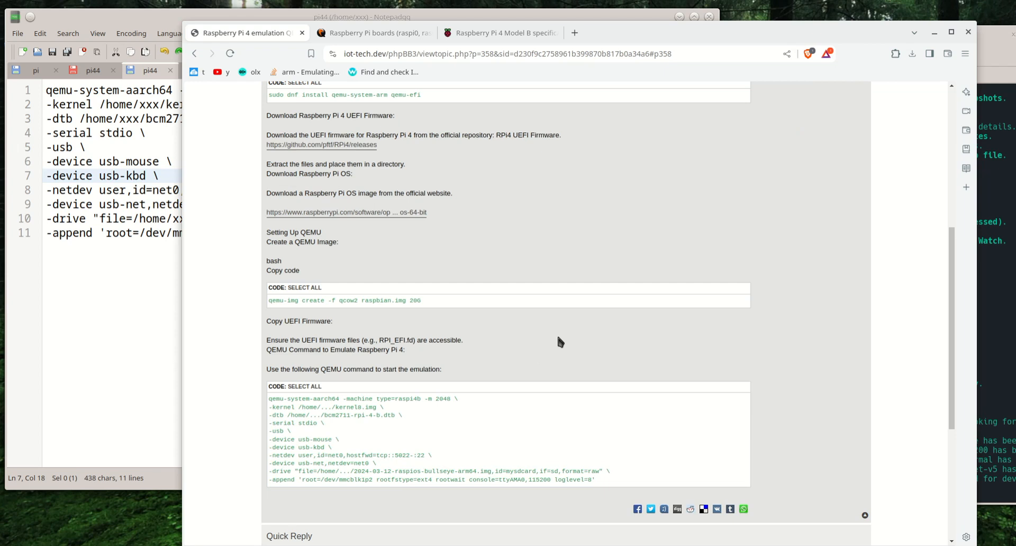
scroll(down, 3)
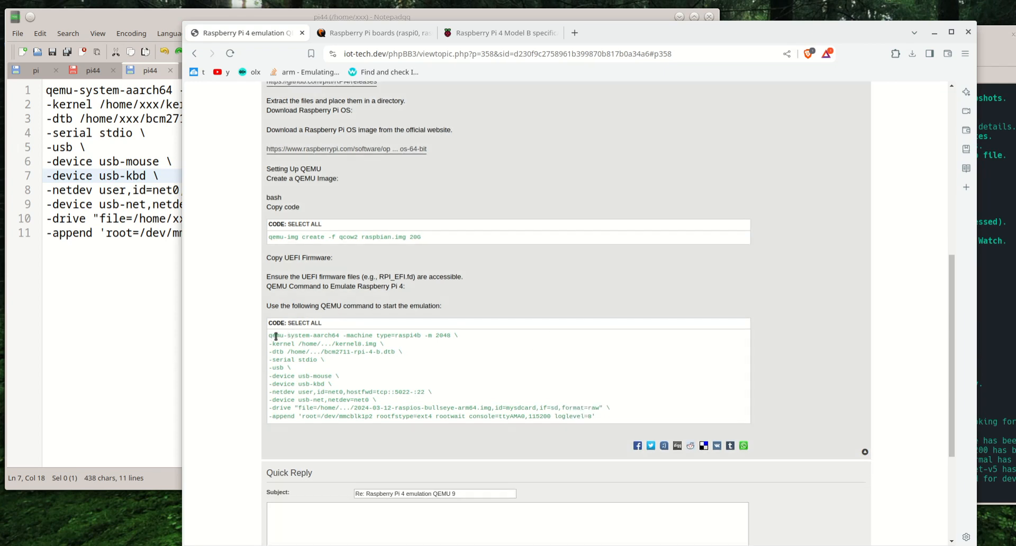
mouse_move(548, 359)
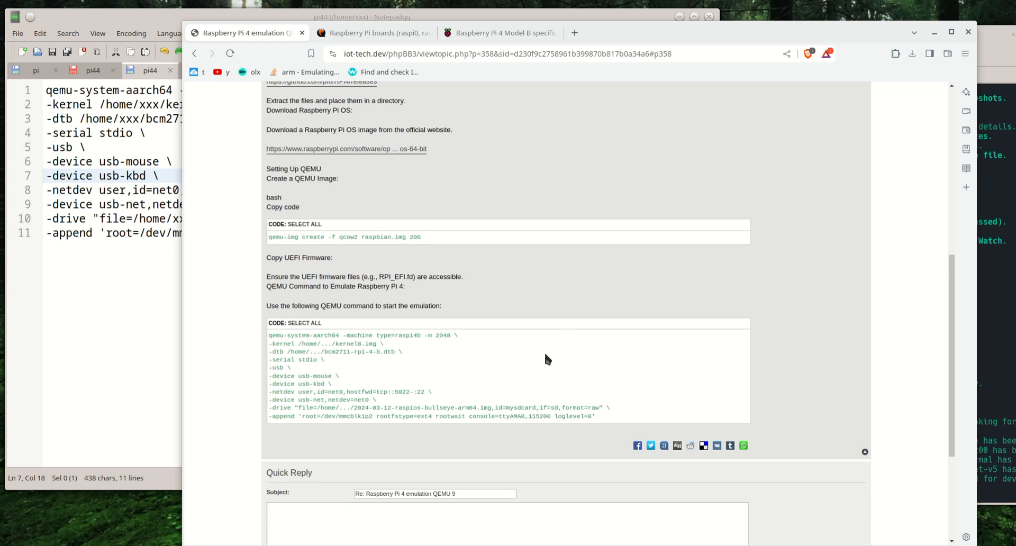
scroll(up, 3)
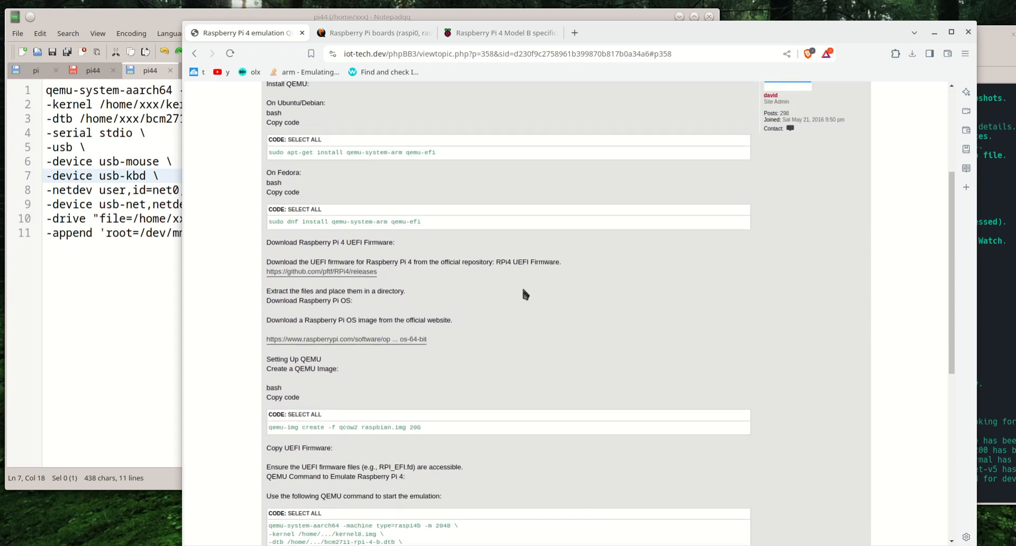
scroll(down, 3)
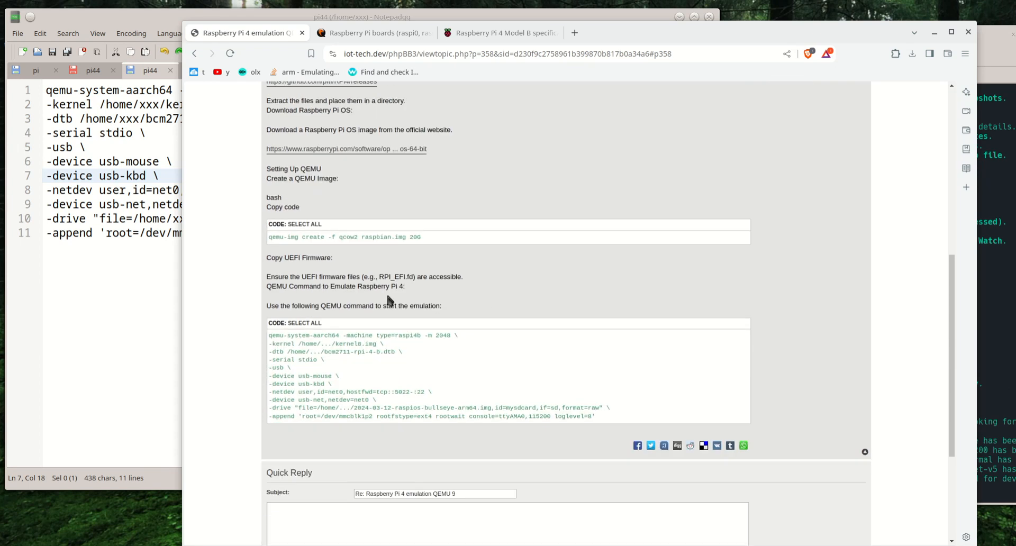
drag(267, 258, 405, 287)
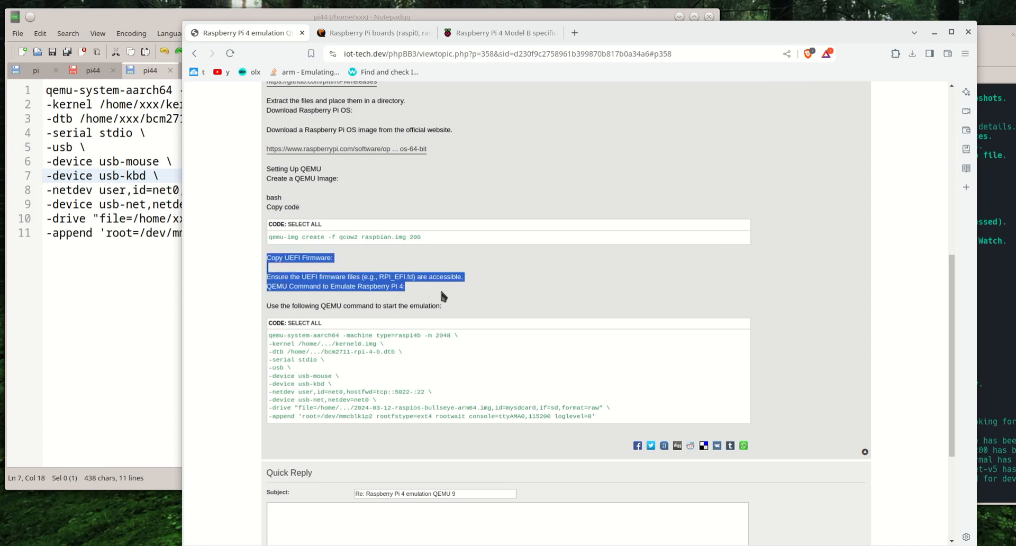
click(452, 307)
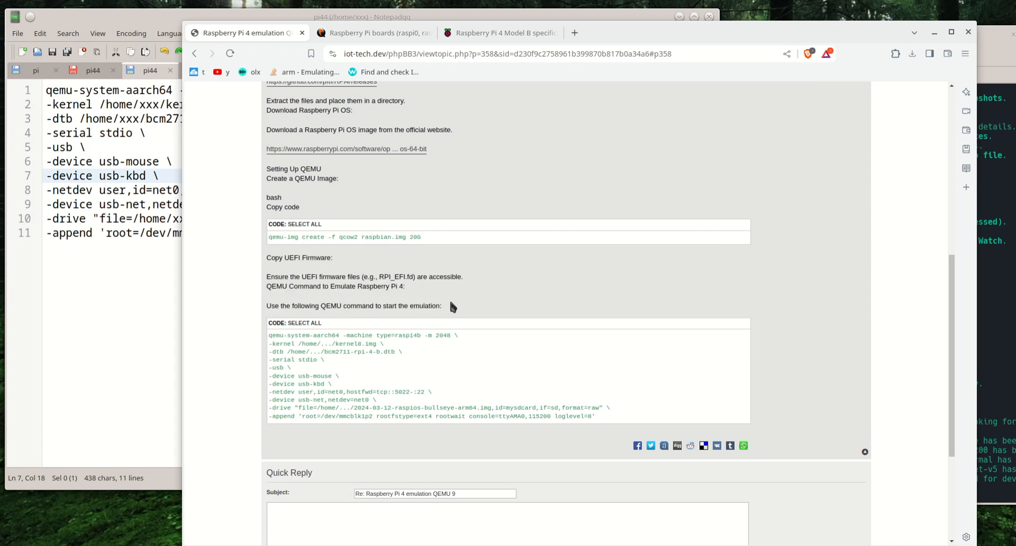
mouse_move(493, 304)
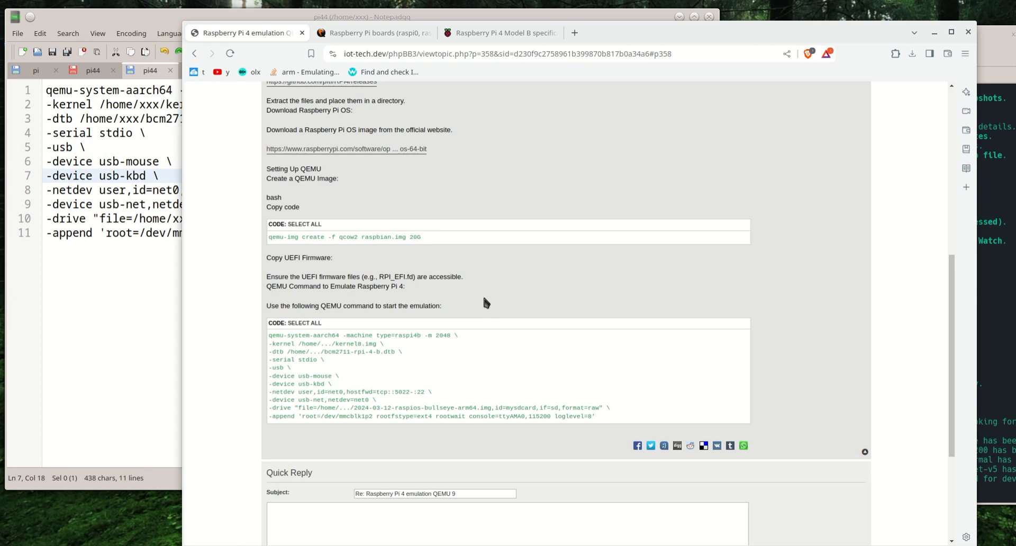
mouse_move(288, 361)
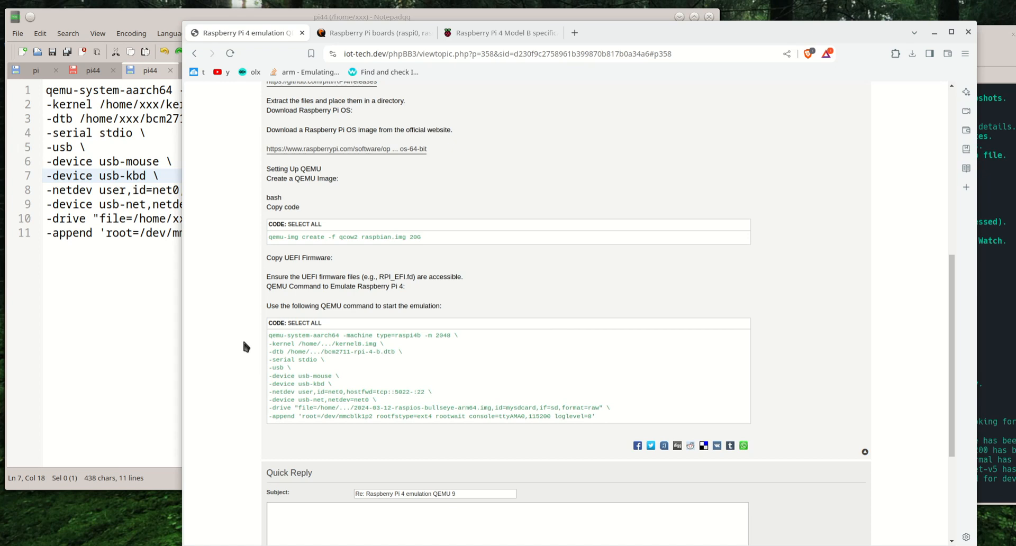
mouse_move(599, 422)
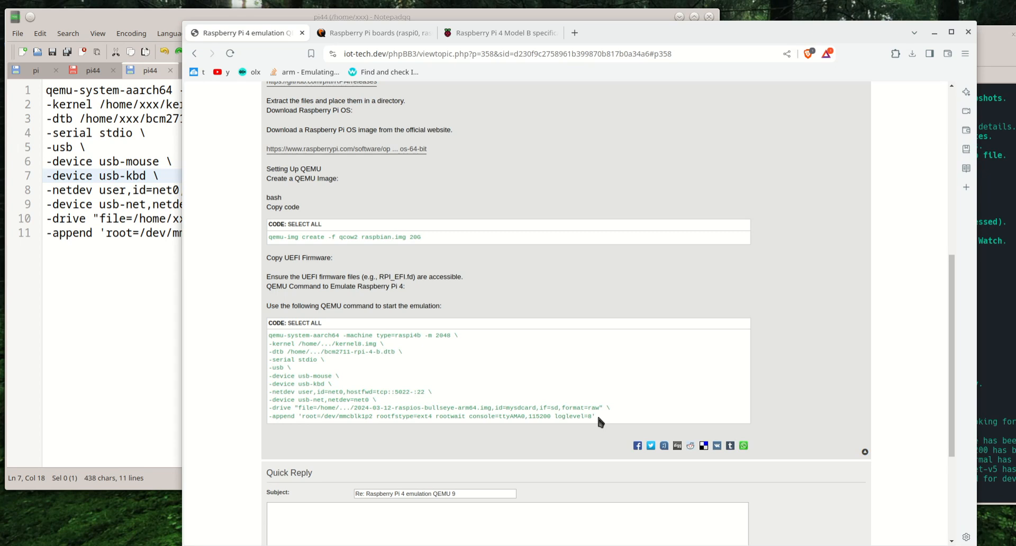
mouse_move(339, 390)
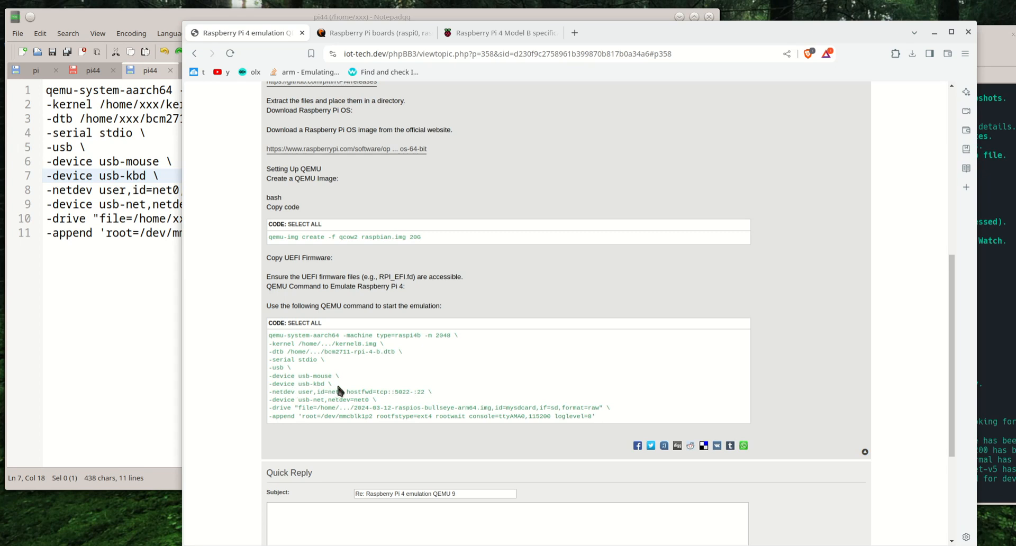
mouse_move(335, 388)
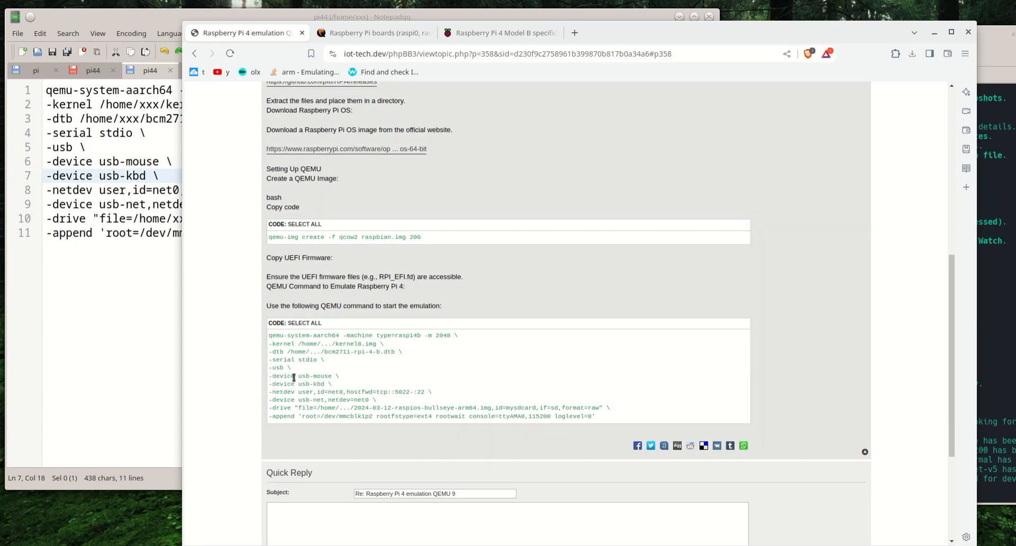
Select the usb, usb-mouse and usb-kbd command lines in the post to compare them with the script.
drag(269, 367, 330, 384)
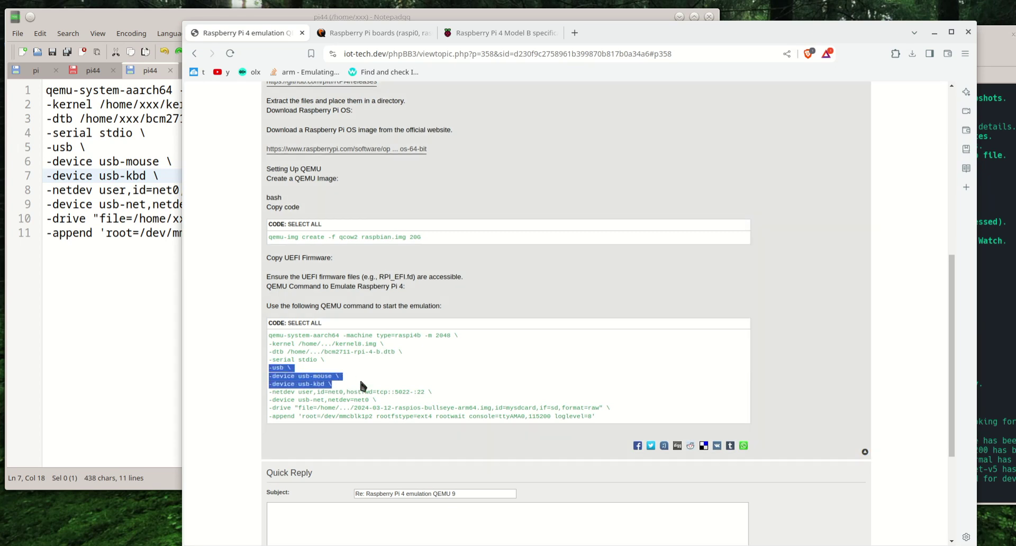
click(314, 384)
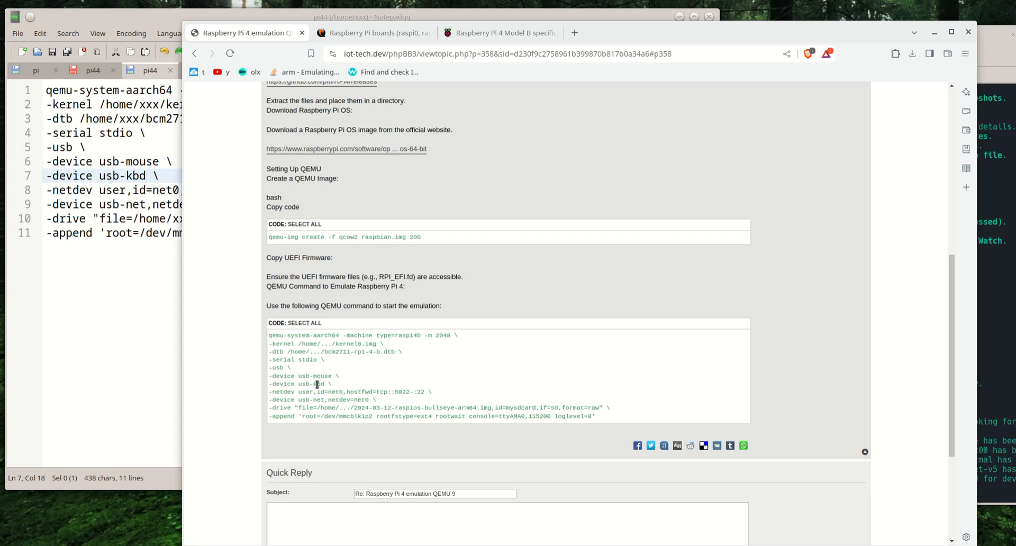
mouse_move(348, 390)
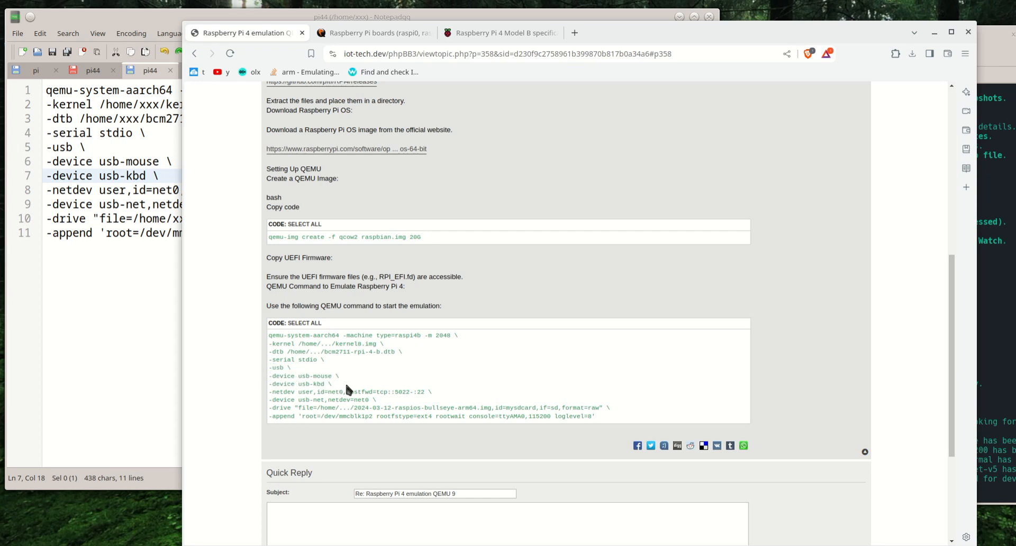
drag(270, 368, 347, 383)
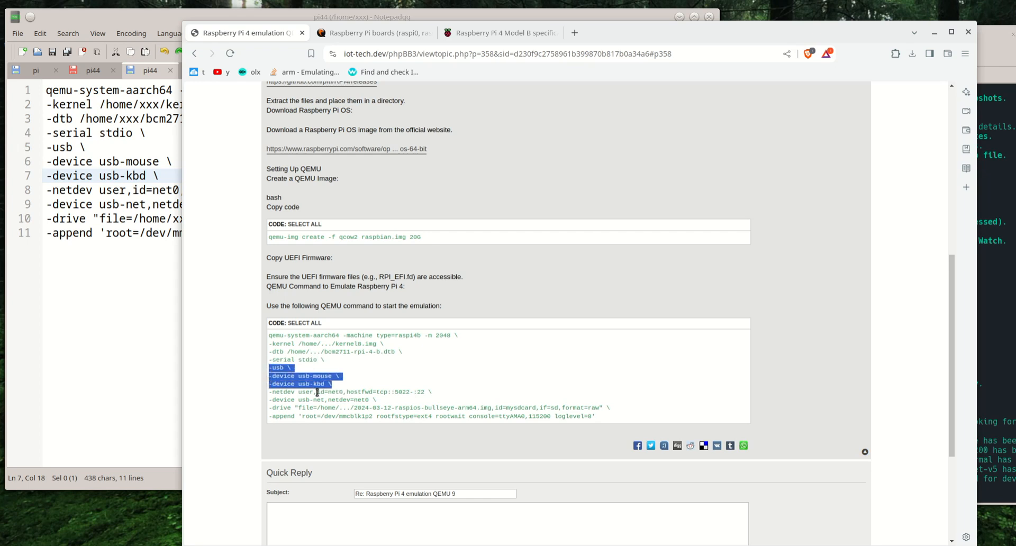
click(336, 390)
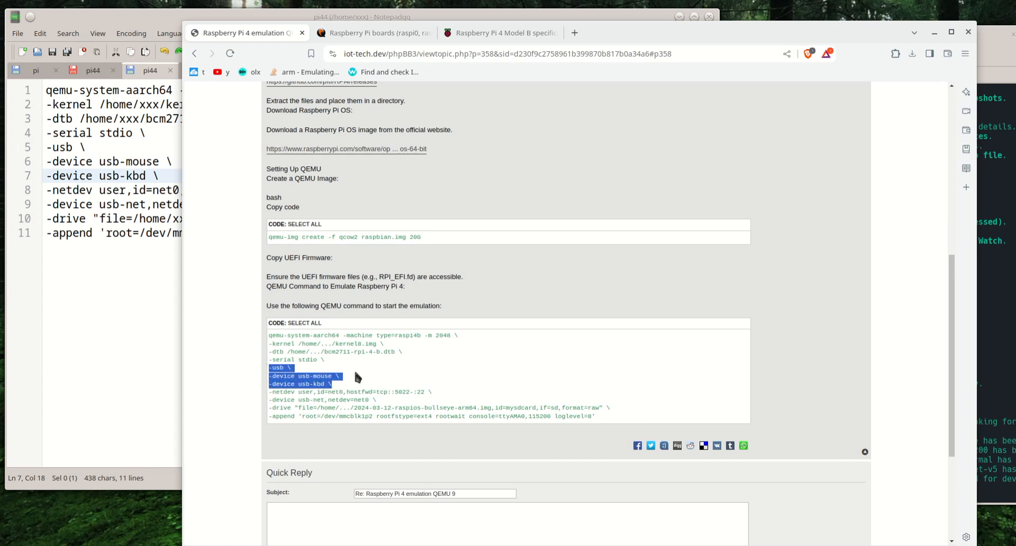
click(336, 386)
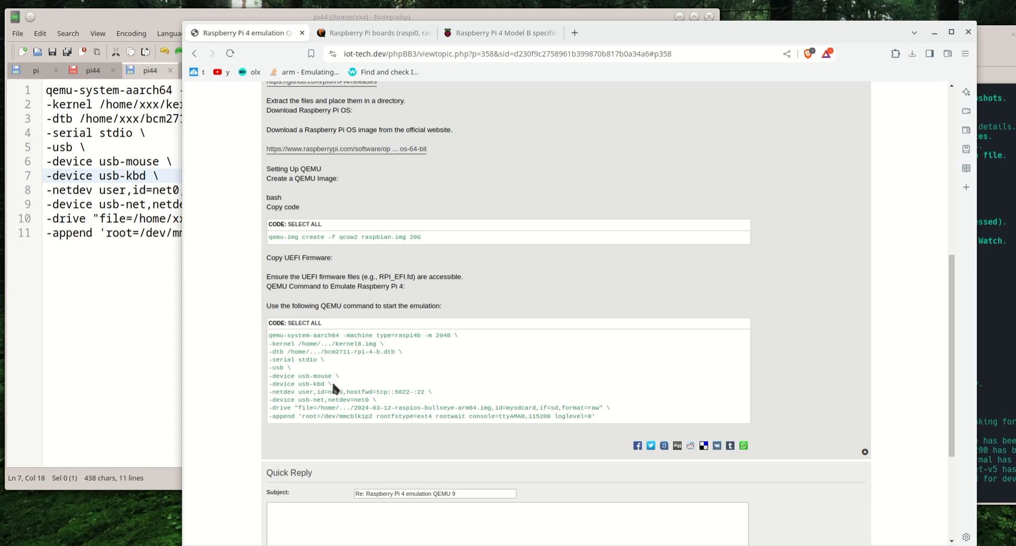
Scroll back and forth through the post's QEMU command and setup steps.
scroll(up, 3)
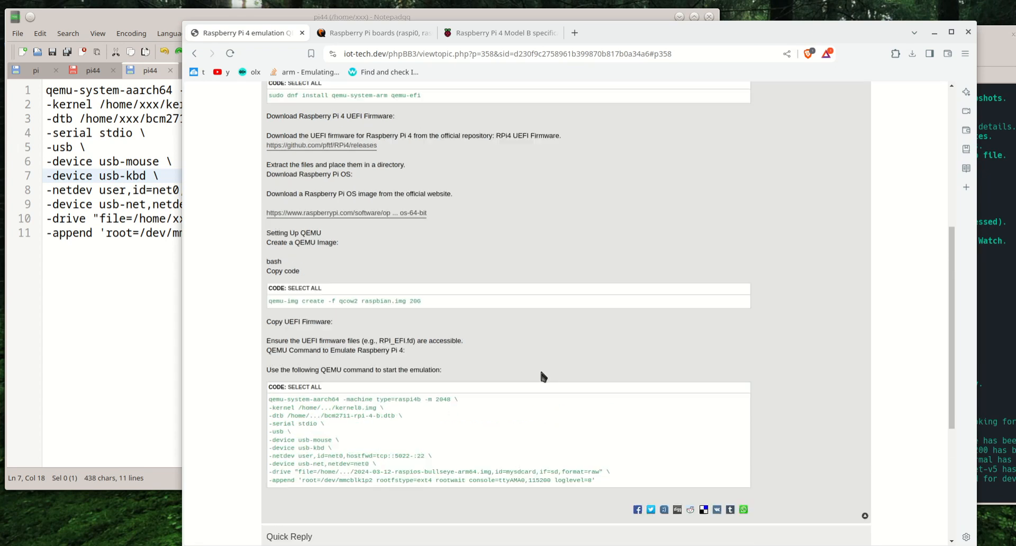
scroll(up, 3)
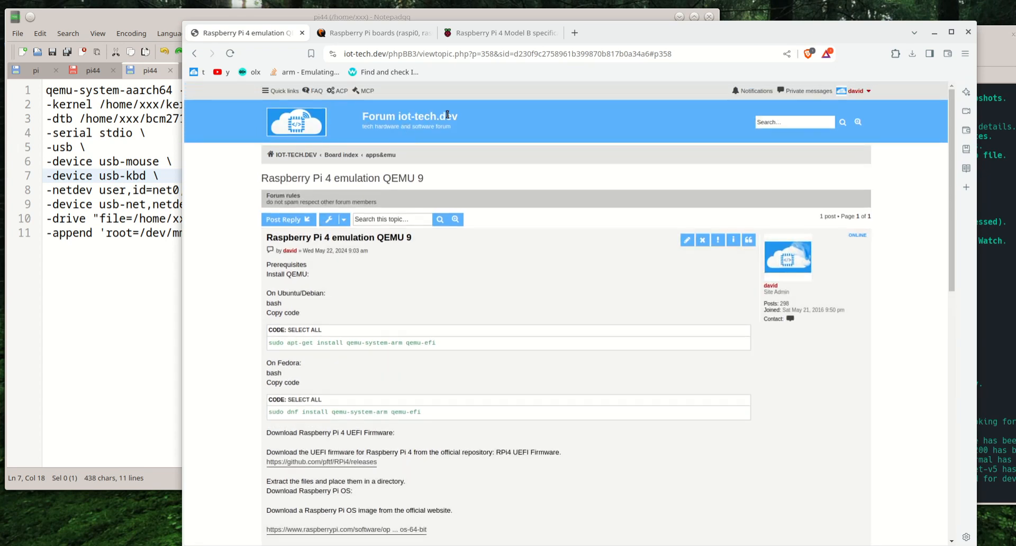
scroll(down, 3)
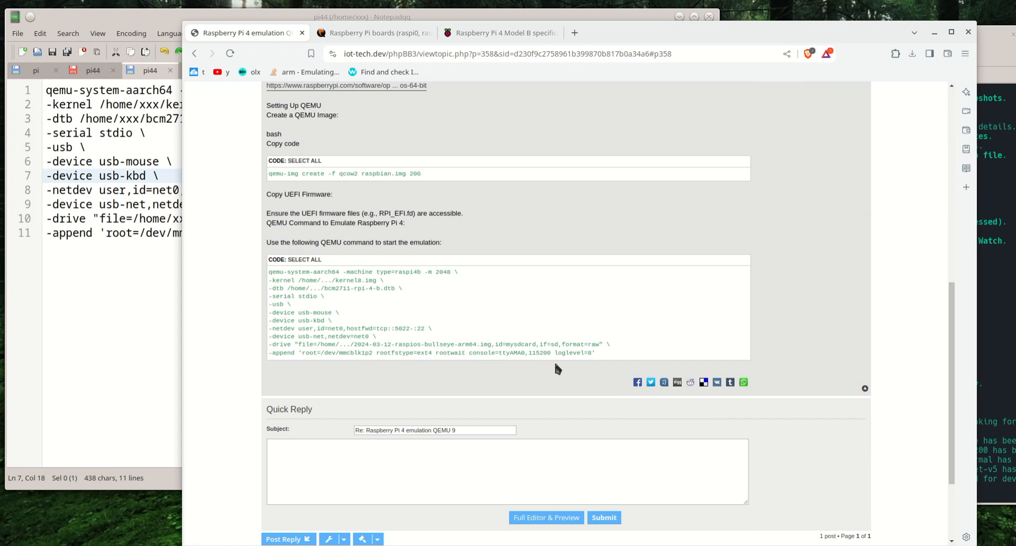
scroll(up, 3)
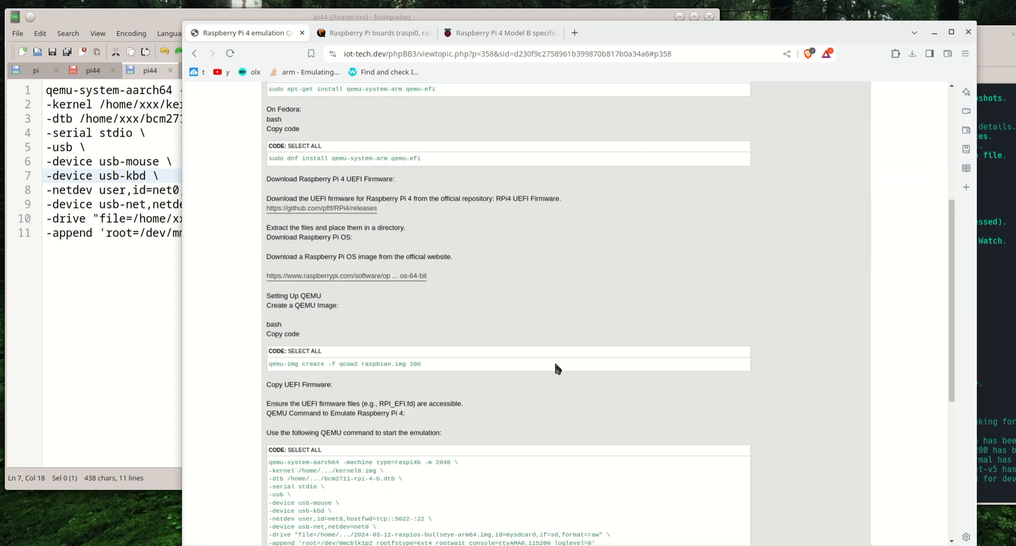
scroll(down, 3)
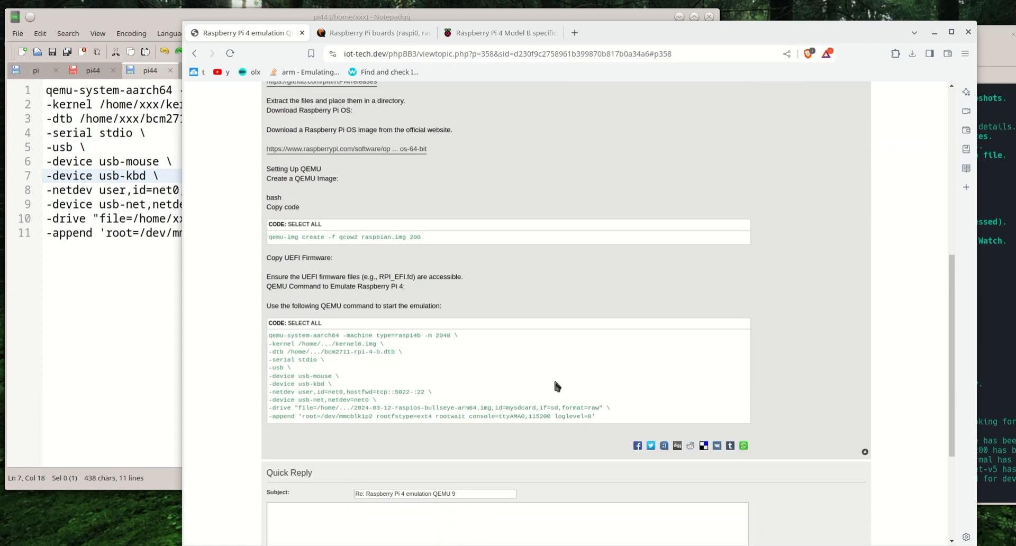
scroll(up, 3)
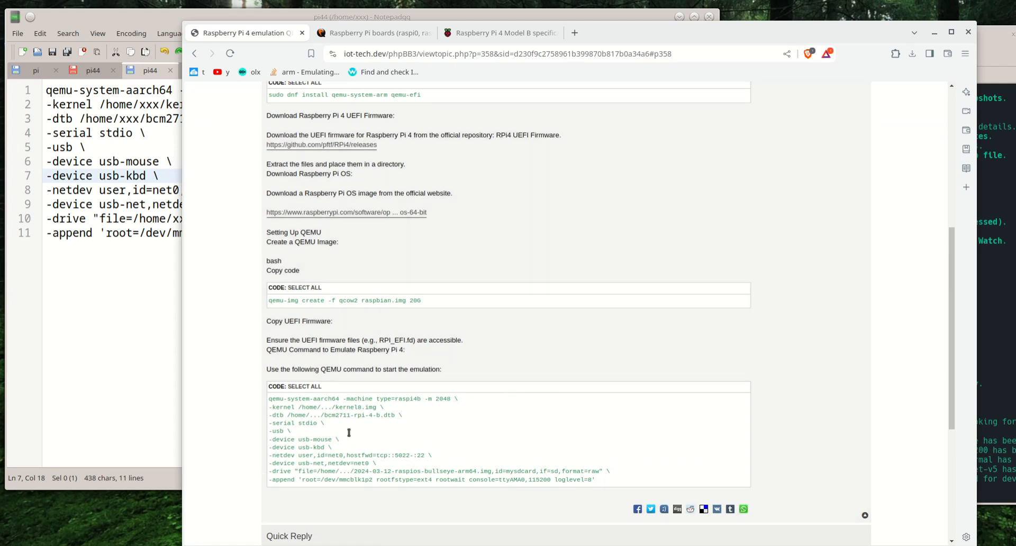
mouse_move(399, 398)
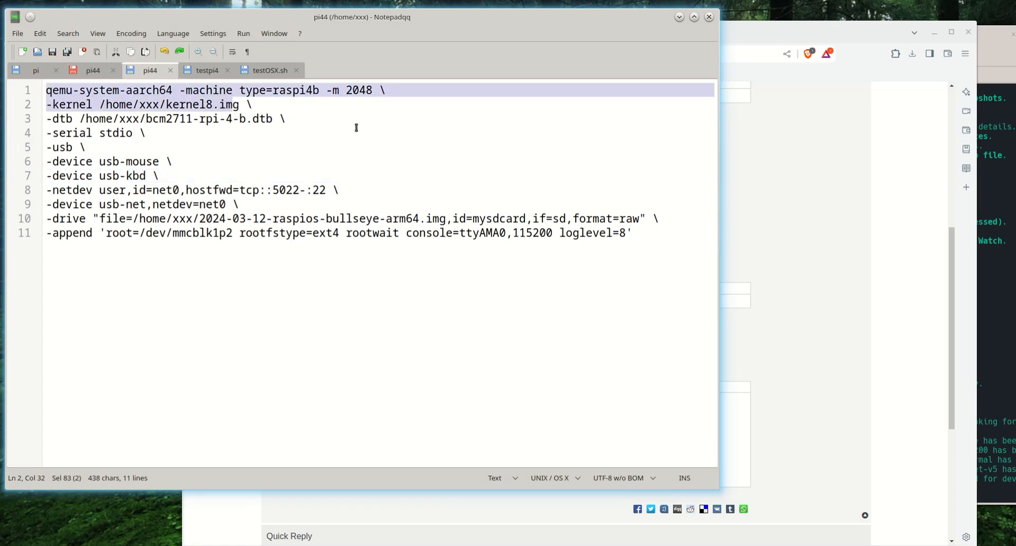
Switch to Konsole and run the ./pi44 script to launch qemu-system-aarch64.
key(ctrl+a)
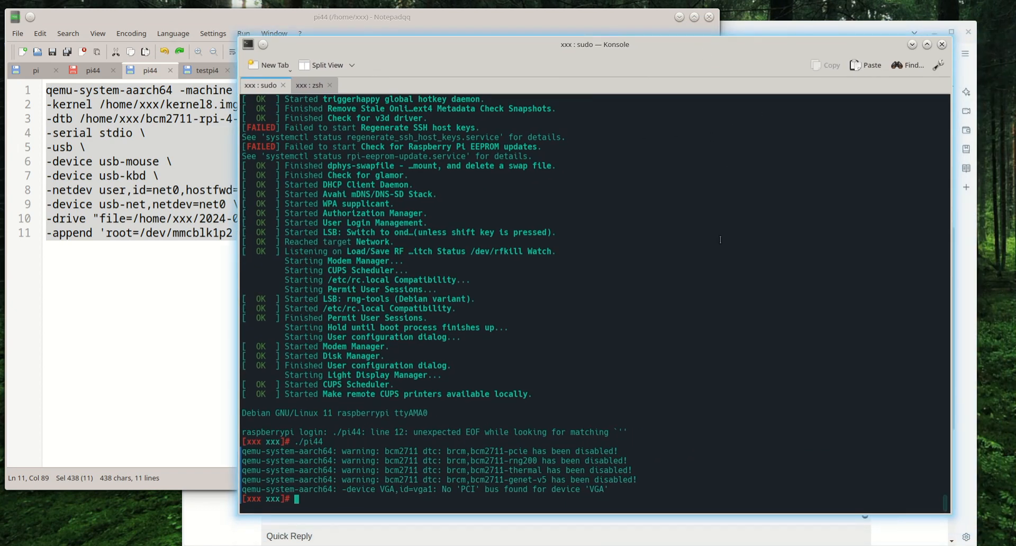
text(./pi44)
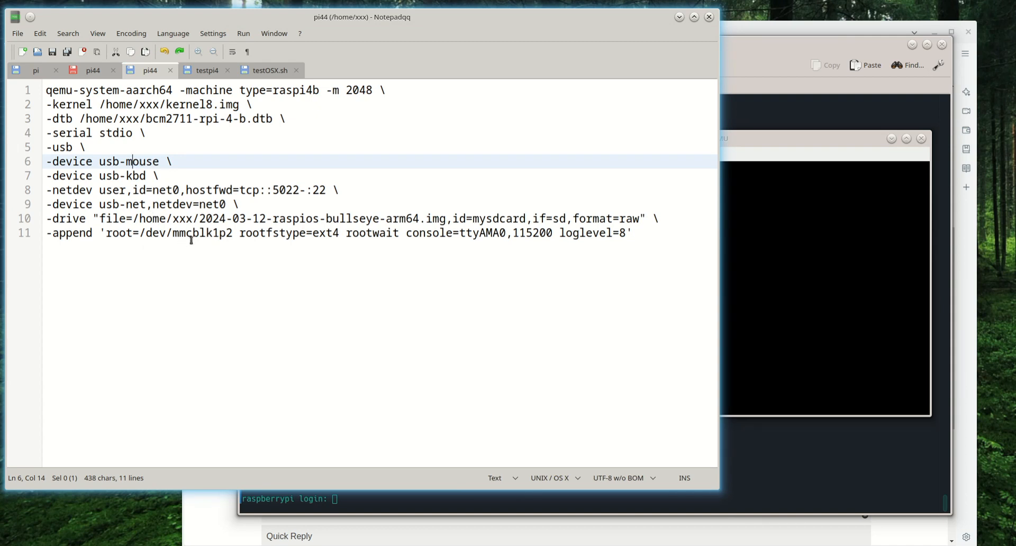
click(213, 233)
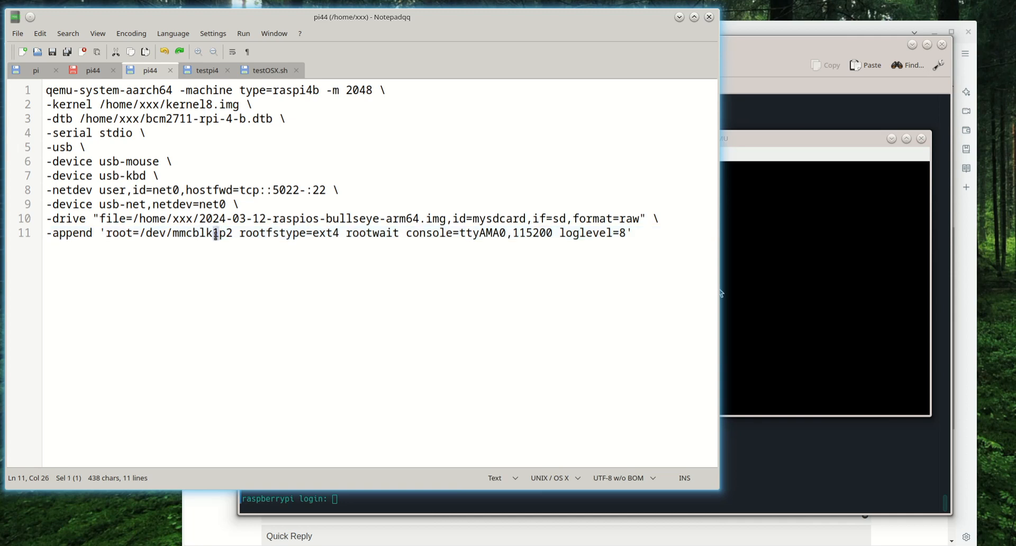
click(214, 233)
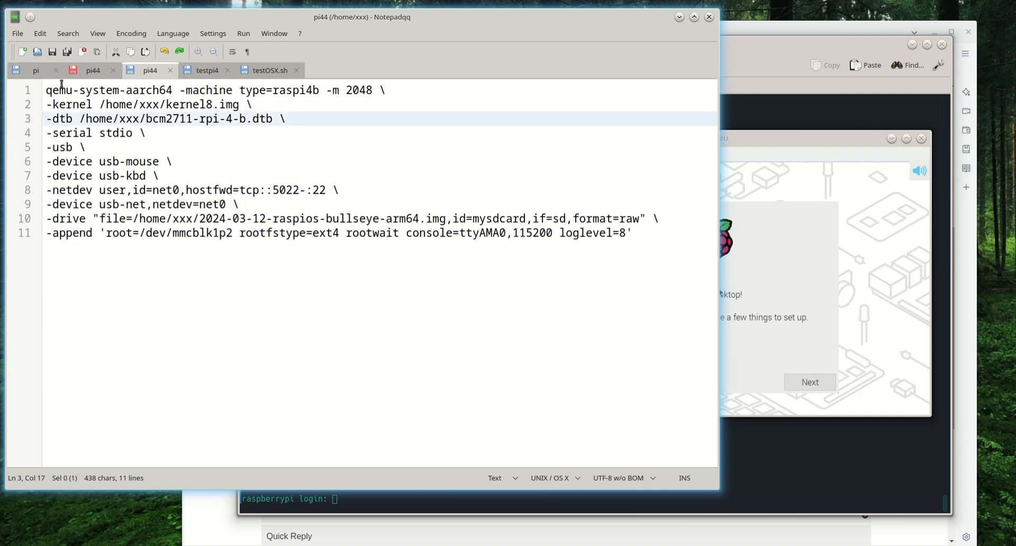
click(49, 90)
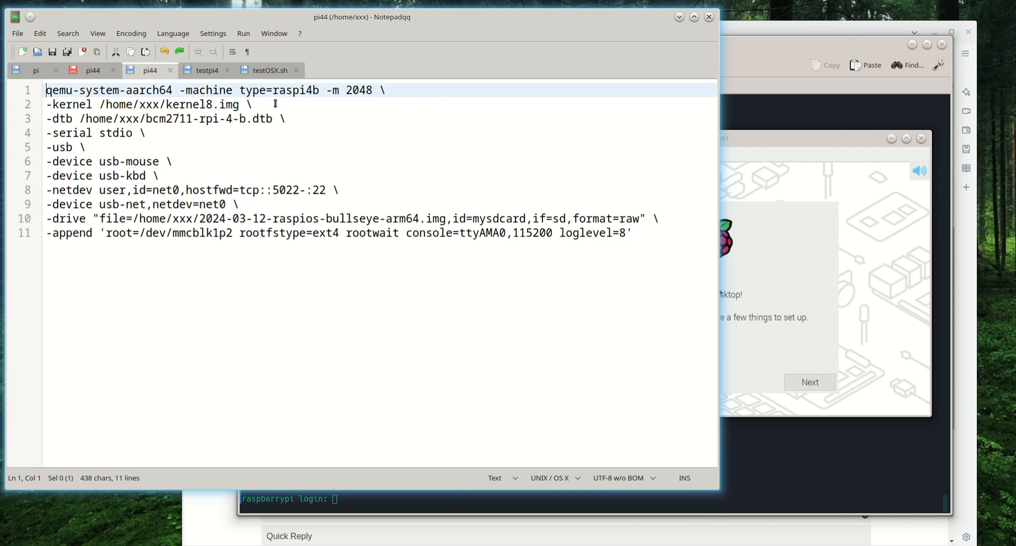
click(253, 105)
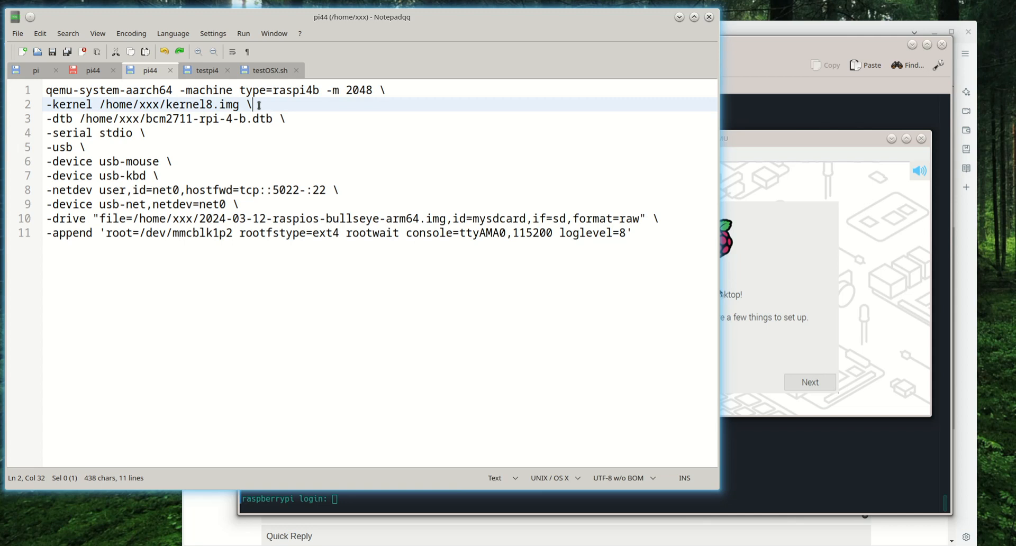
mouse_move(250, 473)
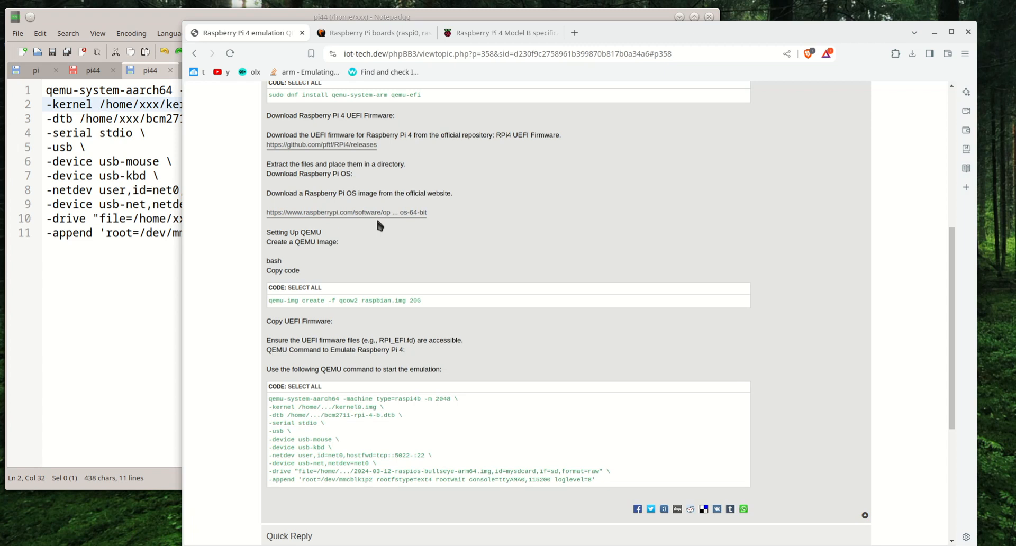
mouse_move(353, 233)
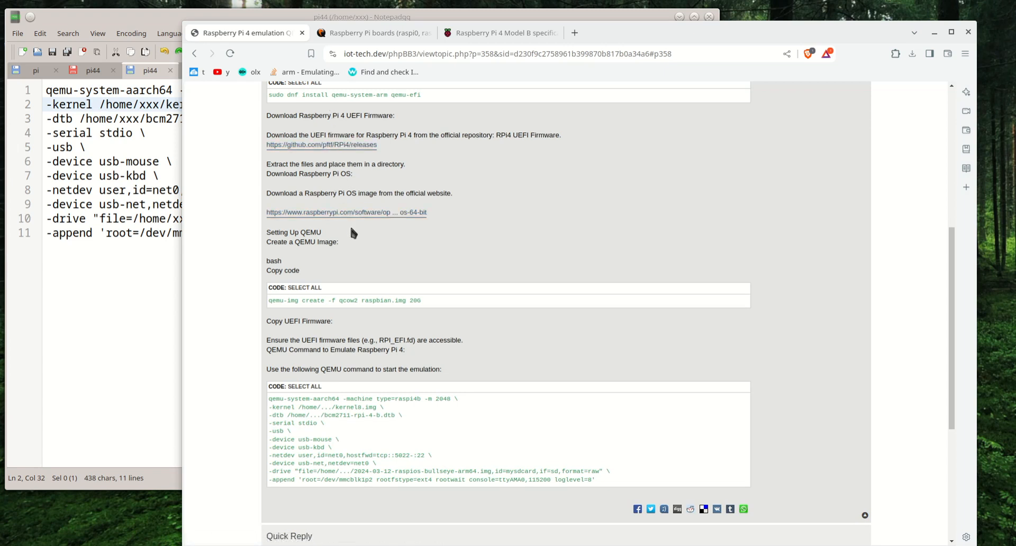
mouse_move(346, 213)
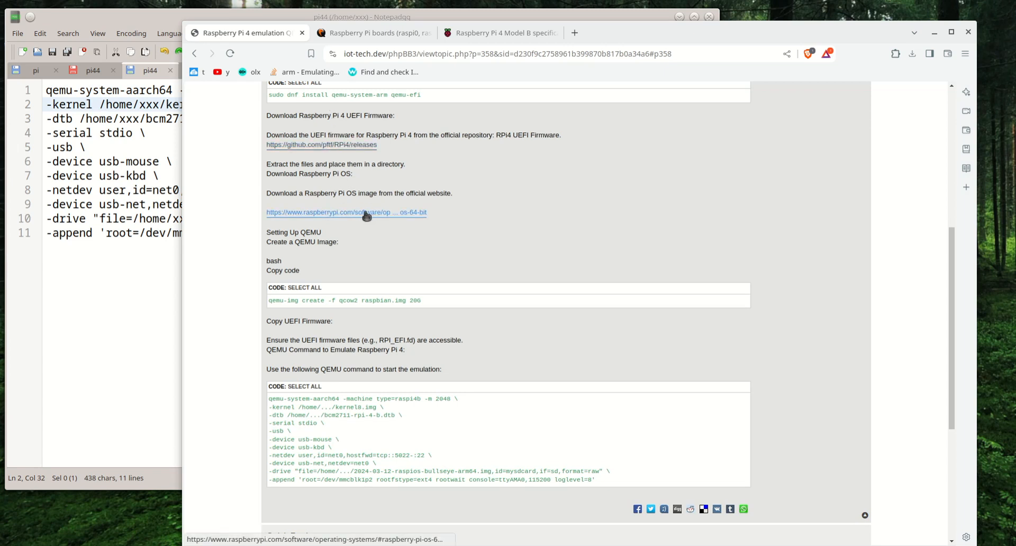
Open the Raspberry Pi OS download page from the forum link and select the recommended-software image's release details.
click(347, 212)
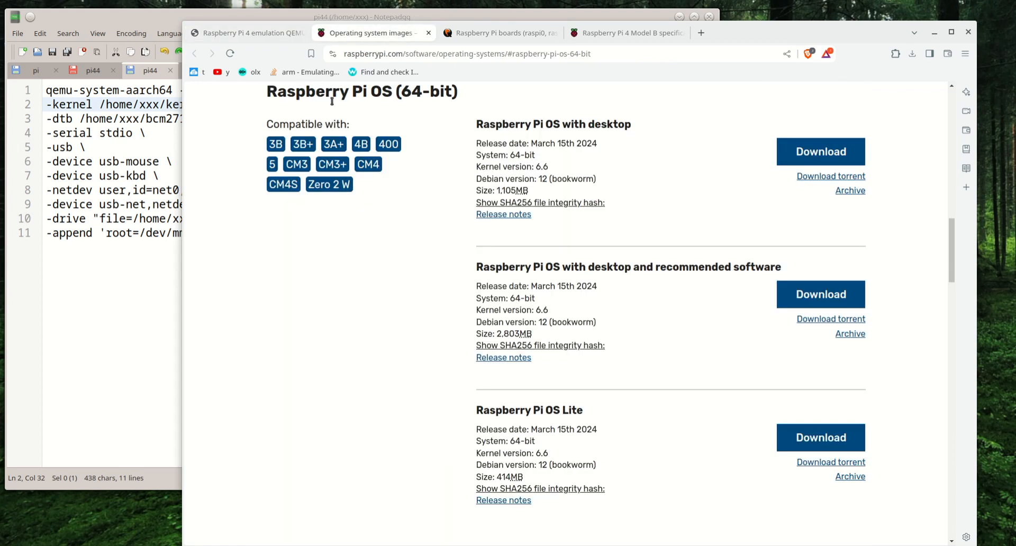
mouse_move(659, 305)
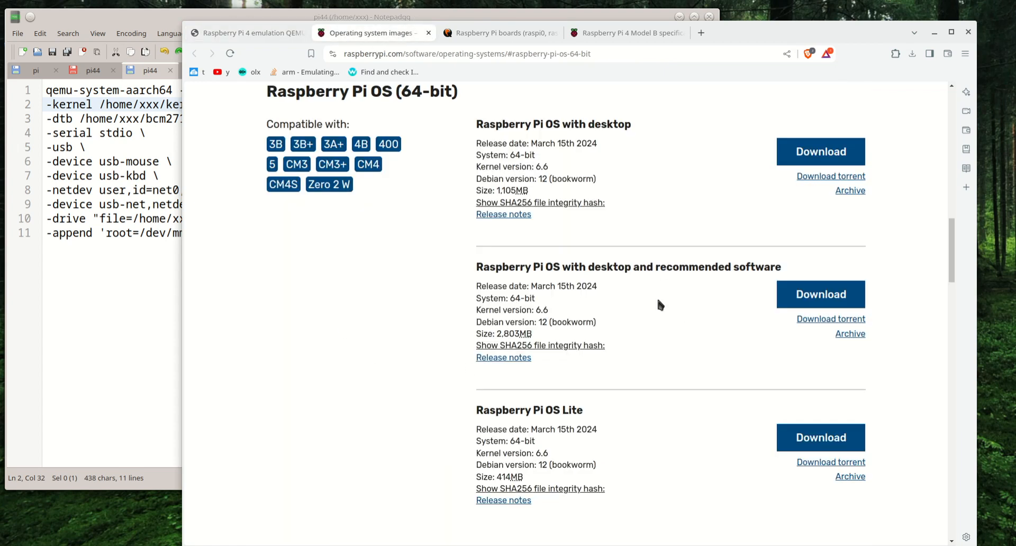
mouse_move(476, 290)
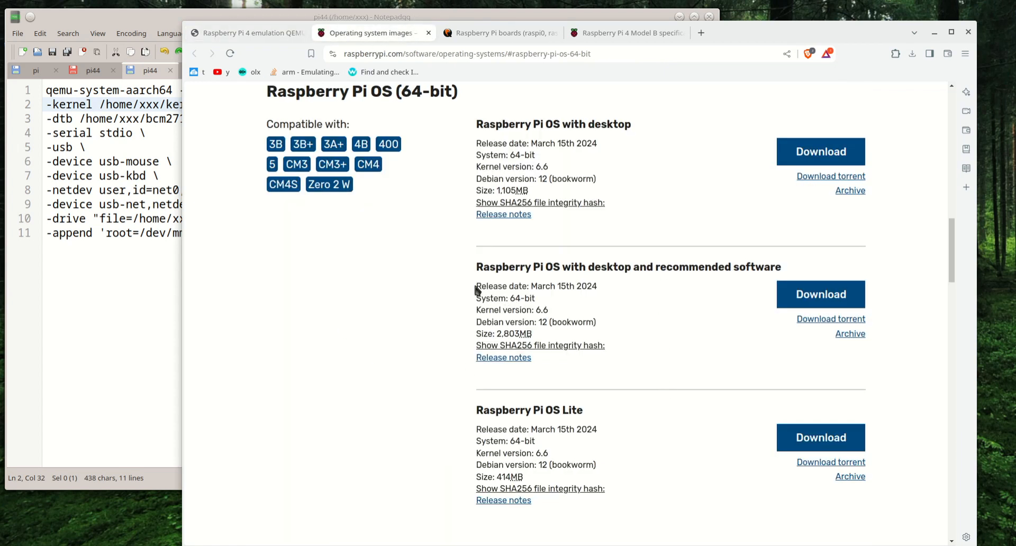
drag(475, 286, 595, 322)
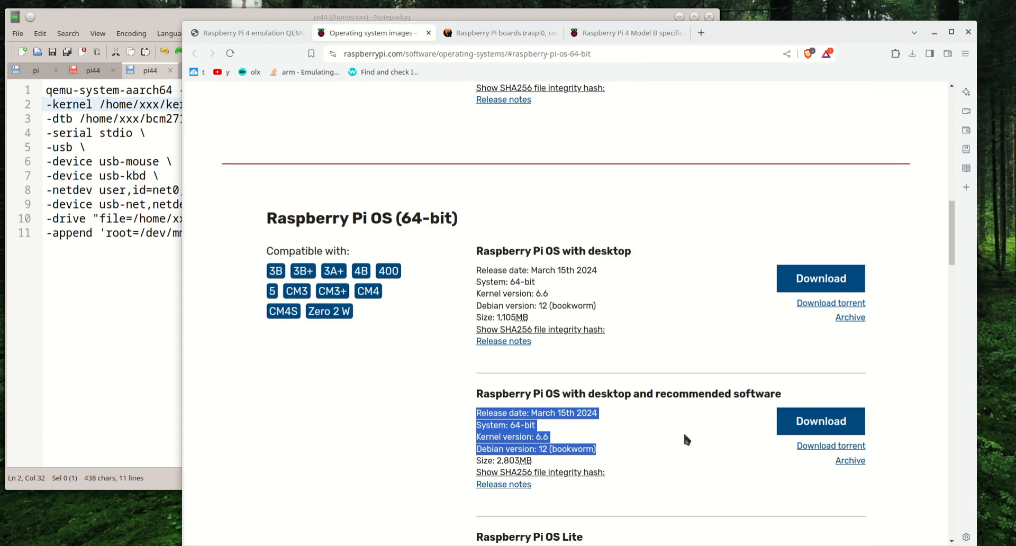
scroll(down, 3)
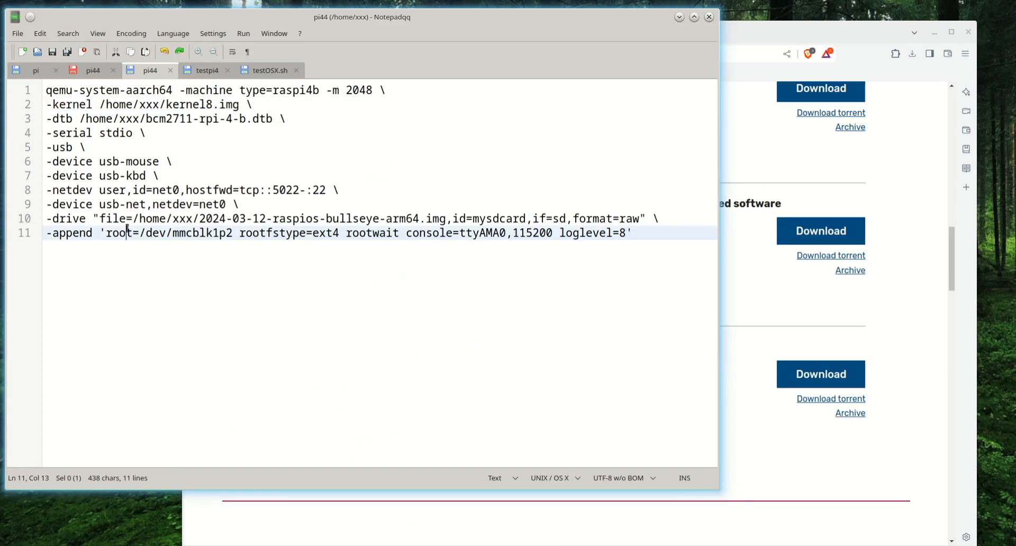
click(342, 219)
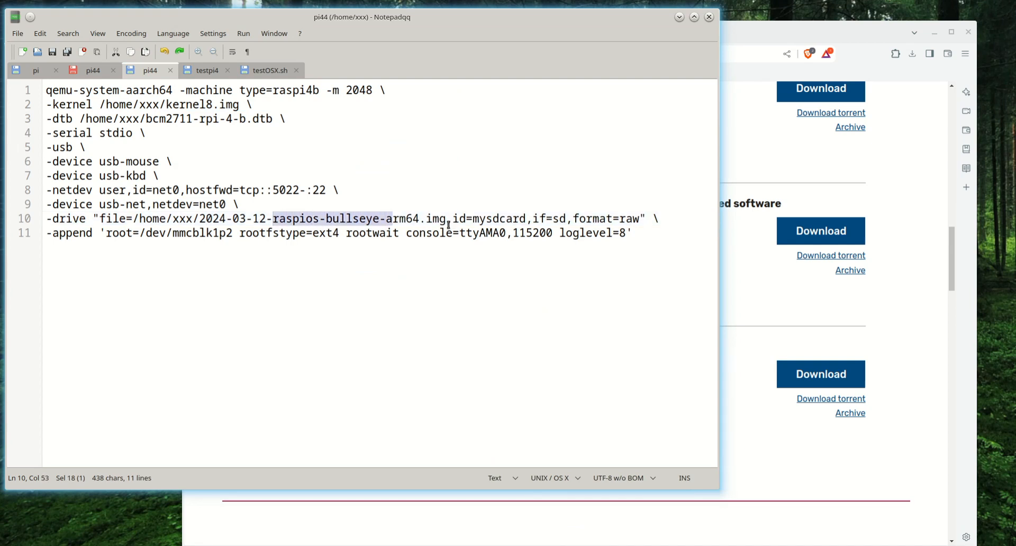
click(258, 218)
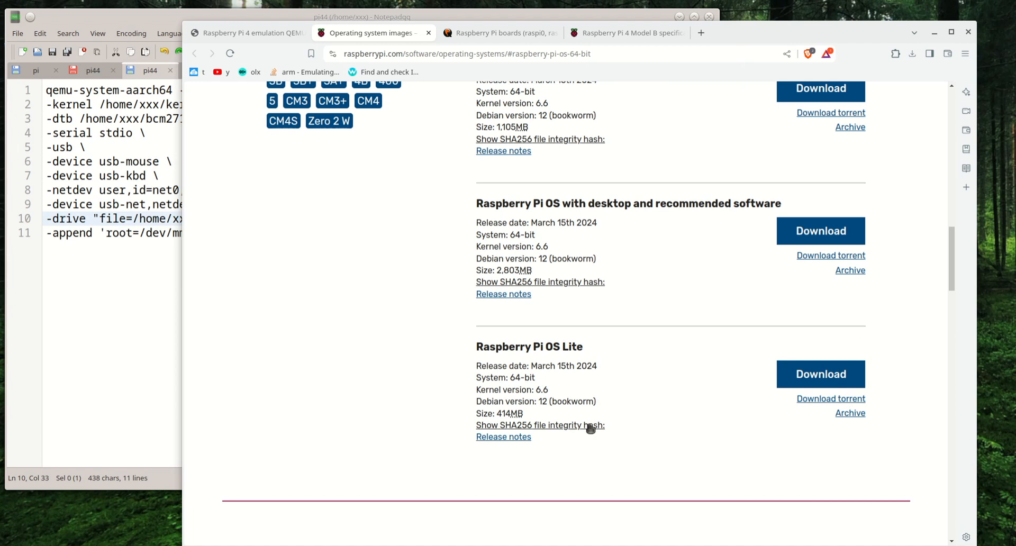
Scroll down to the Raspberry Pi OS (Legacy) section and highlight the bullseye Debian version.
scroll(down, 3)
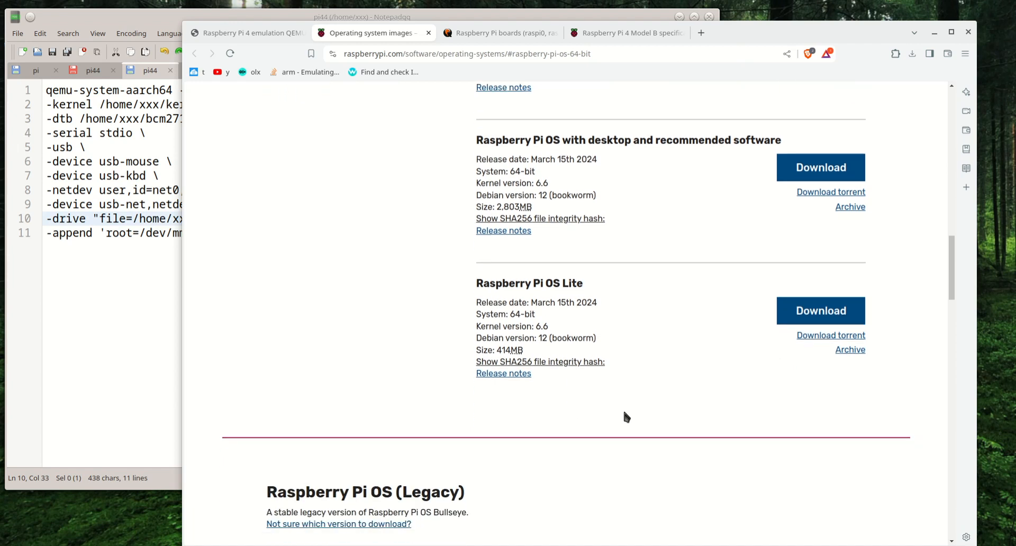
scroll(down, 3)
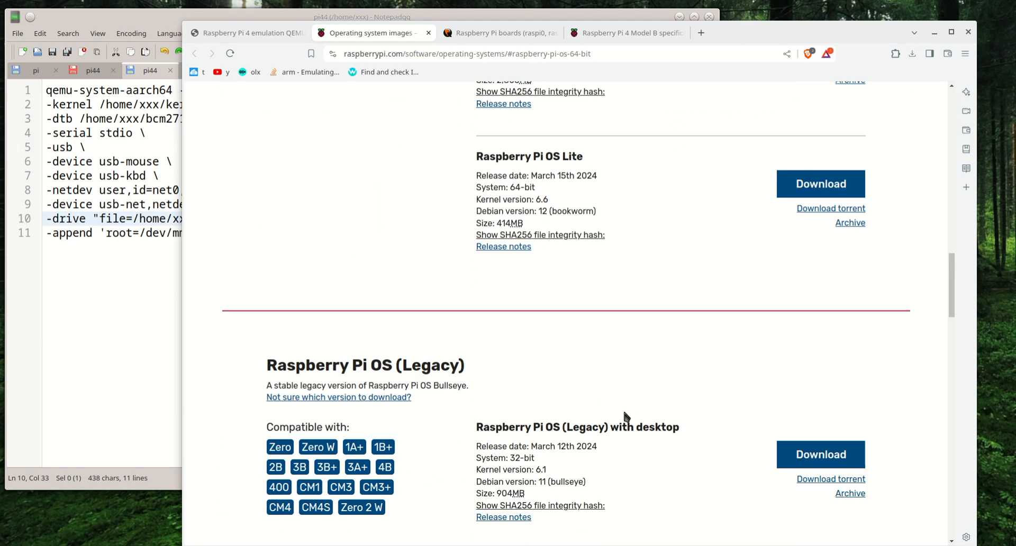
scroll(down, 3)
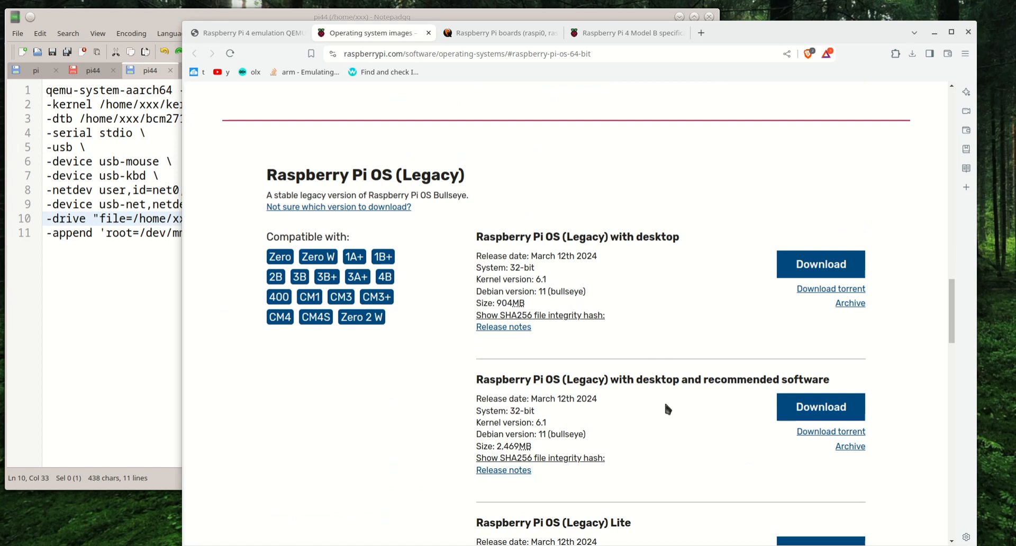
scroll(down, 3)
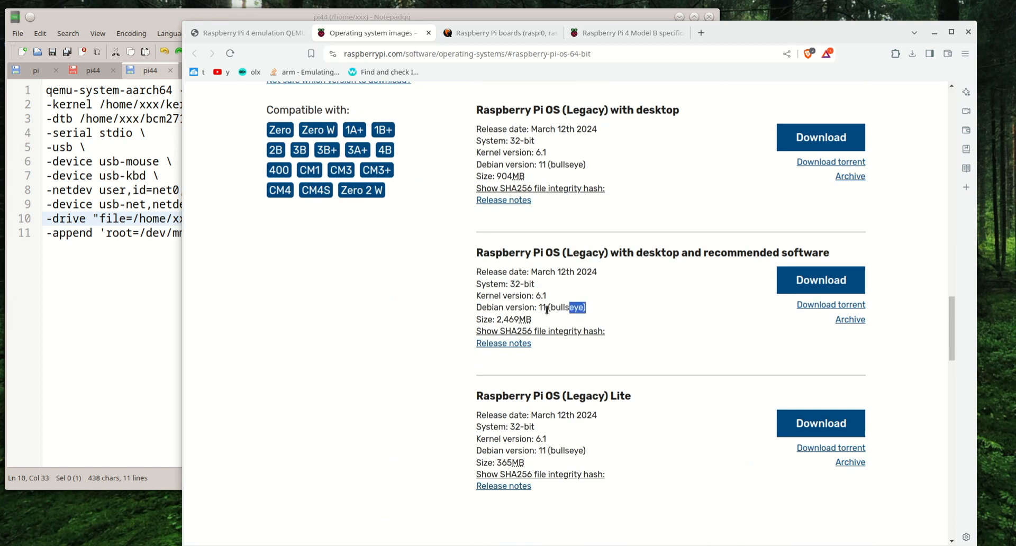
triple_click(530, 307)
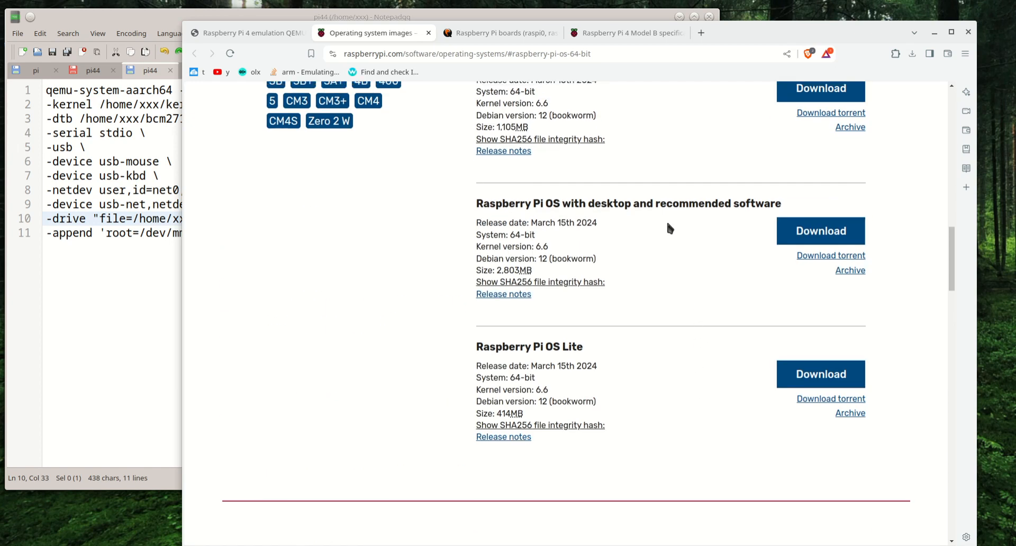
mouse_move(625, 322)
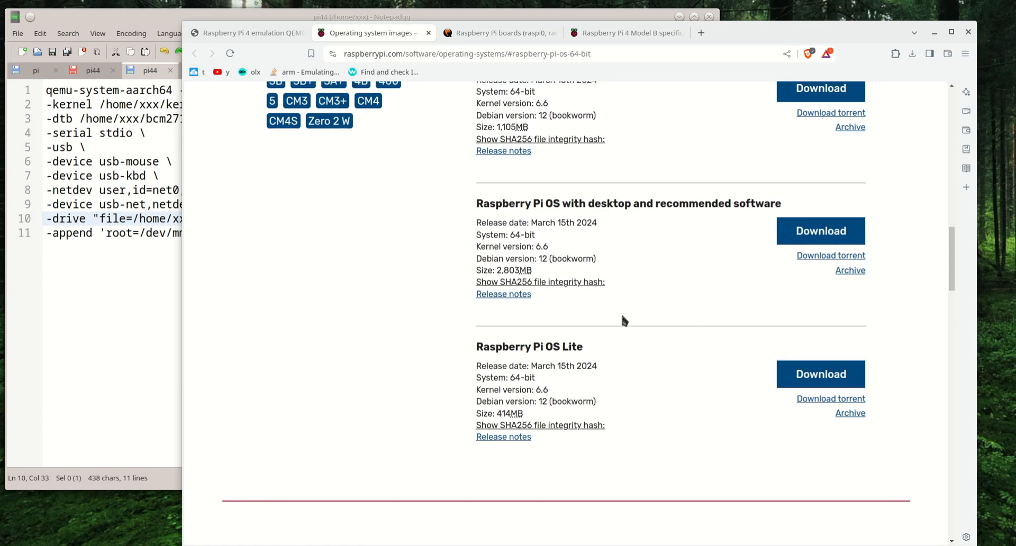
mouse_move(590, 322)
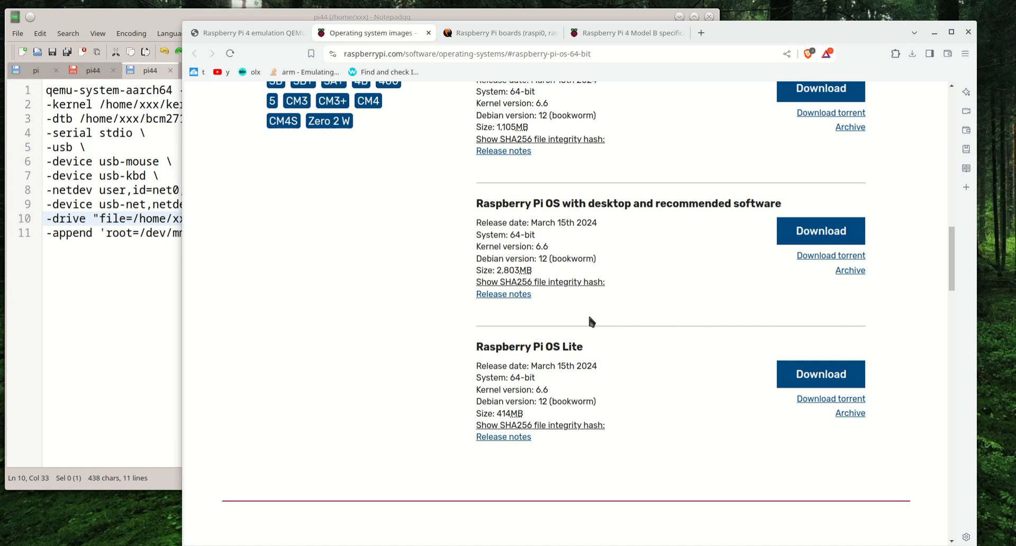
mouse_move(639, 303)
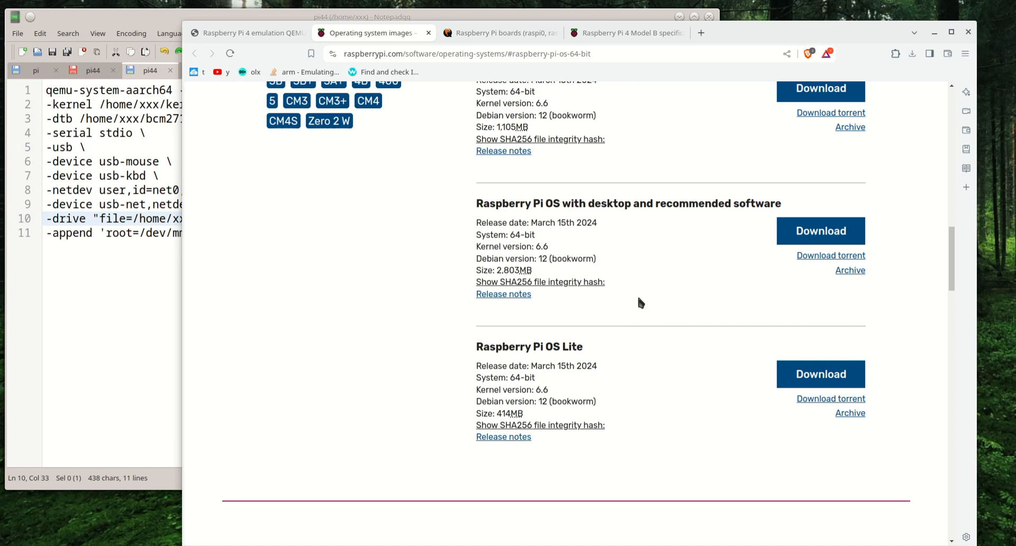
Browse the legacy 32-bit bullseye image listings further down the page.
scroll(down, 3)
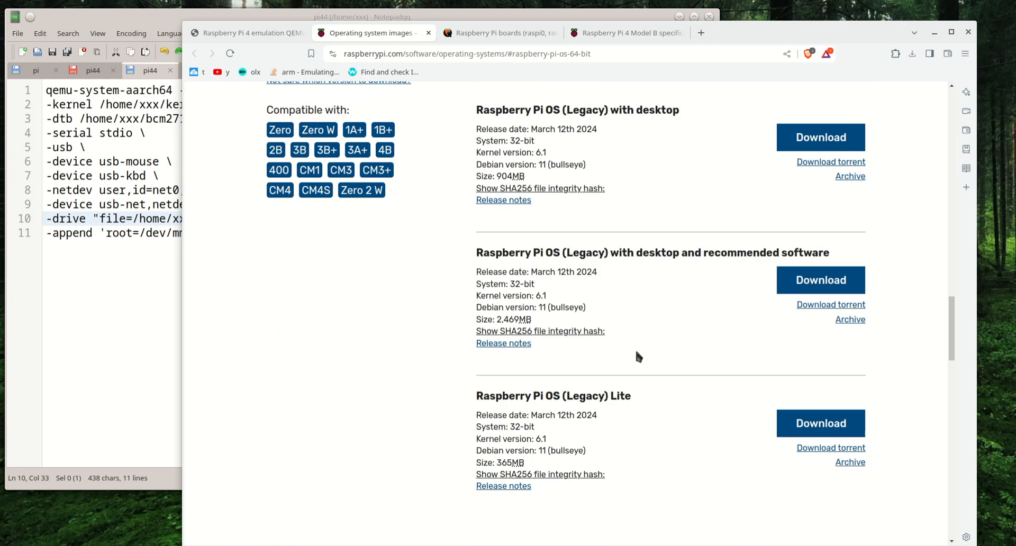
scroll(up, 3)
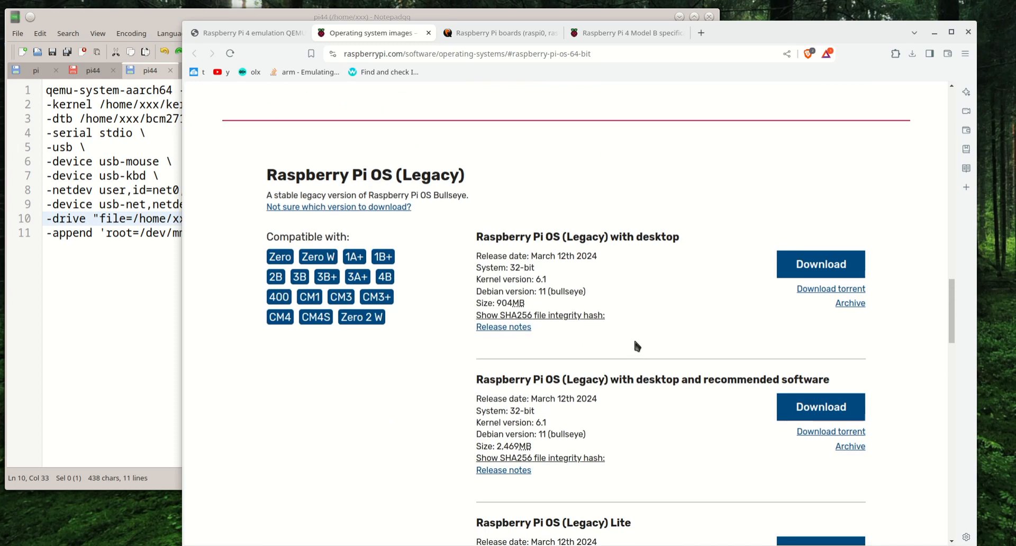
mouse_move(693, 360)
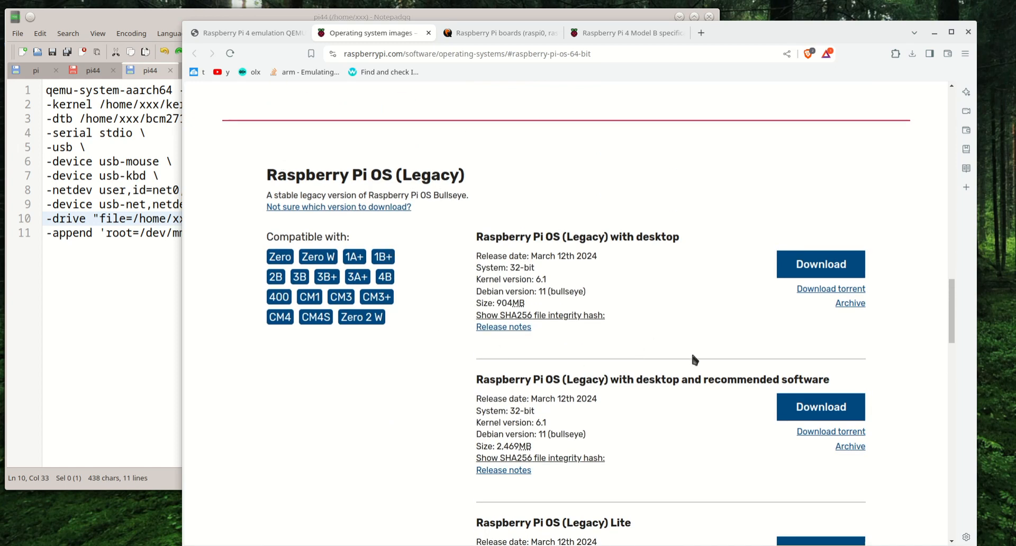
scroll(down, 3)
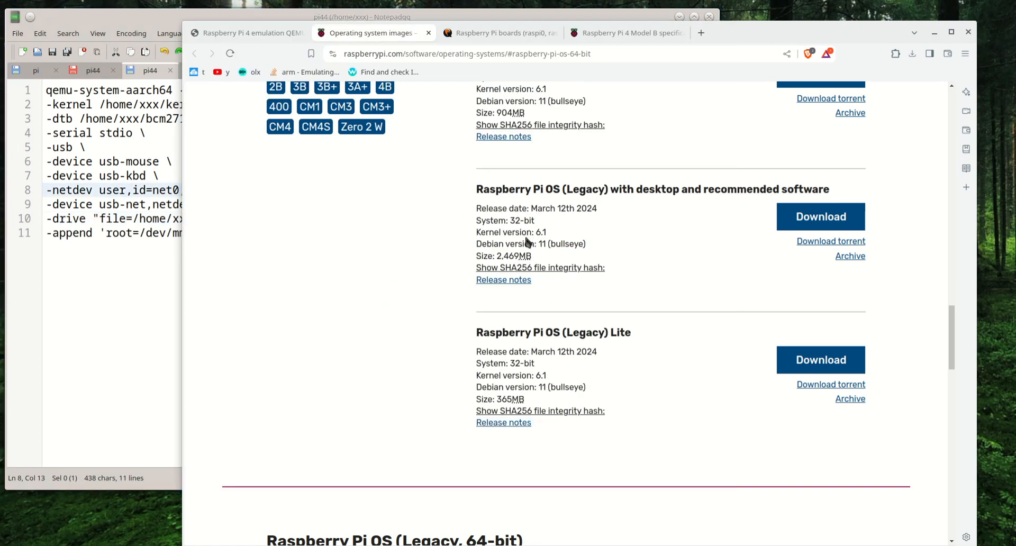
double_click(565, 243)
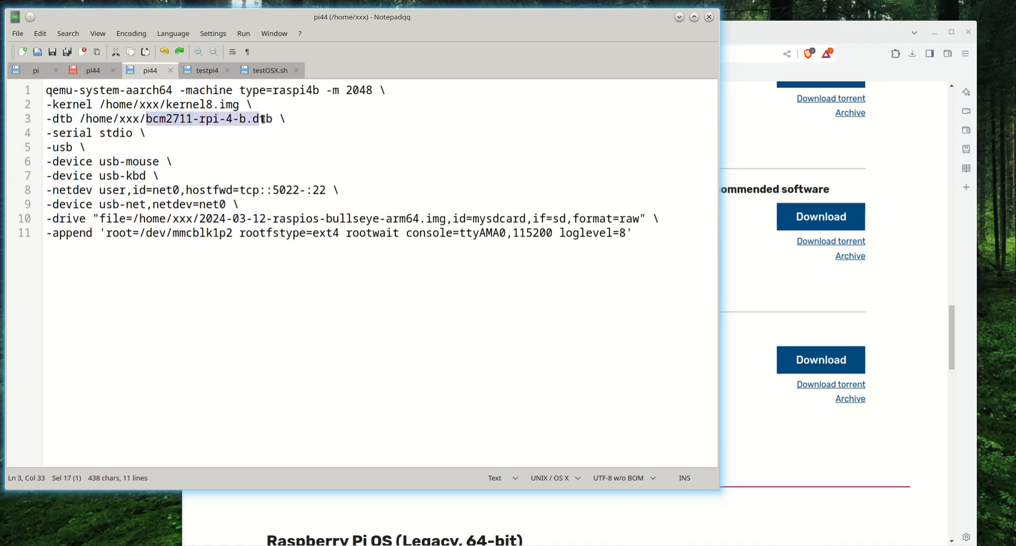
click(259, 119)
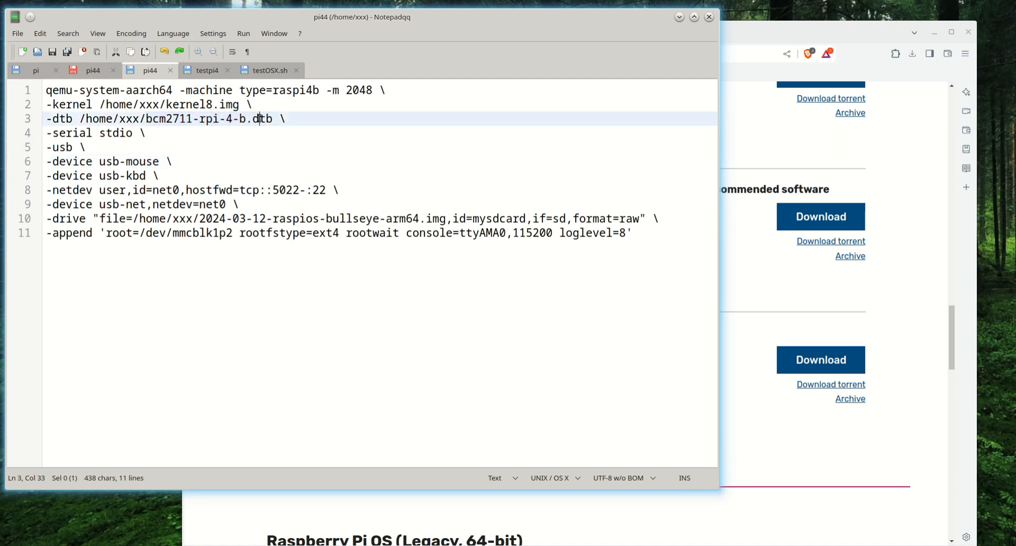
double_click(188, 105)
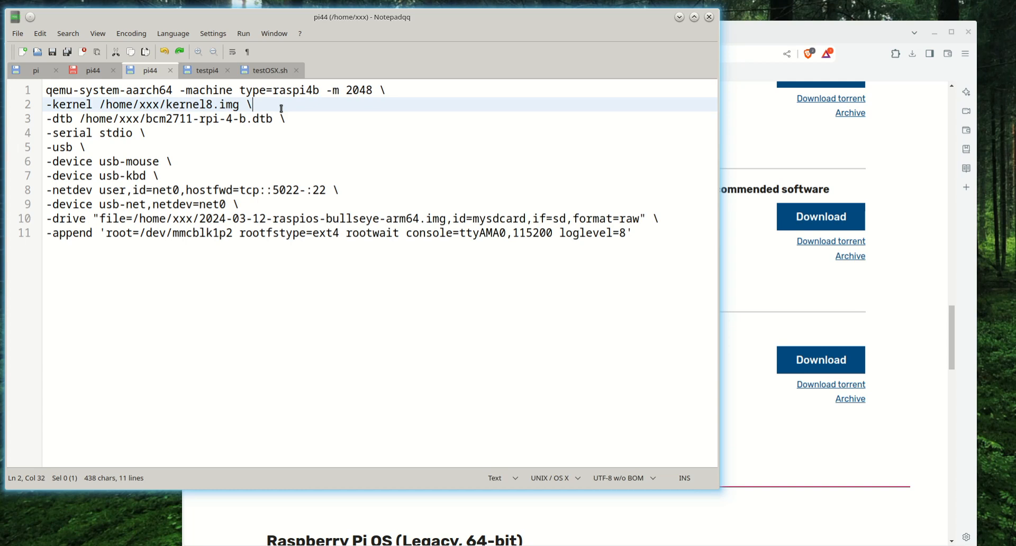
mouse_move(300, 117)
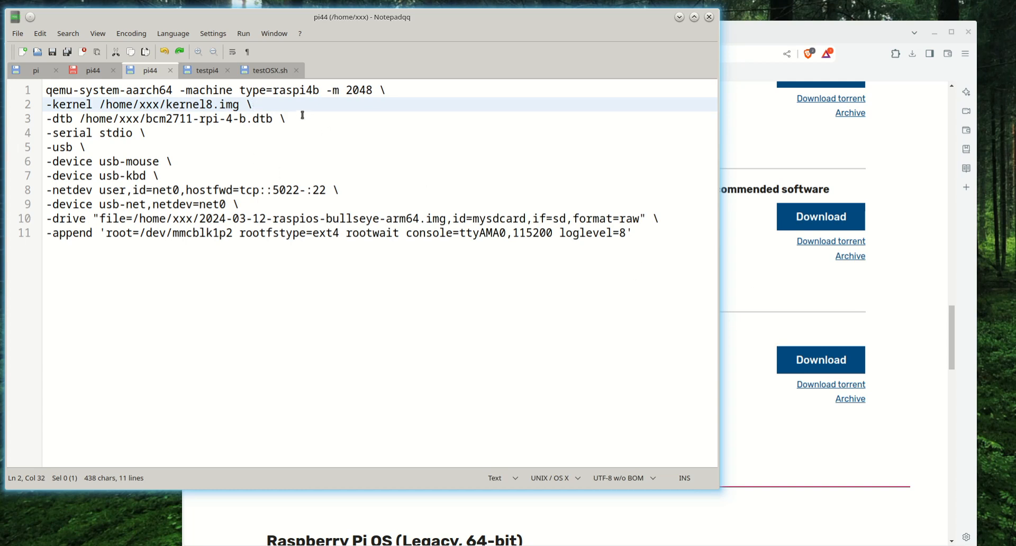
mouse_move(299, 137)
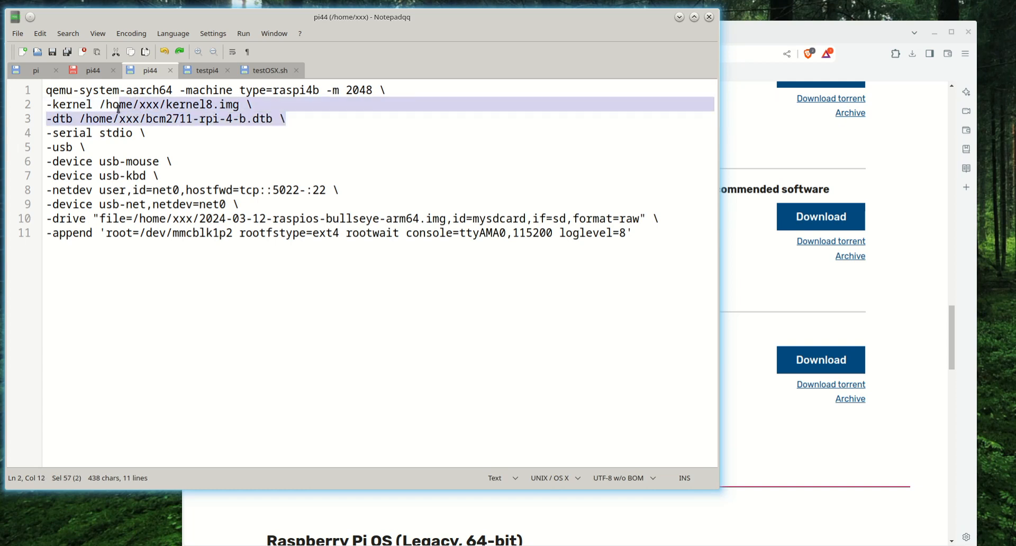
mouse_move(299, 279)
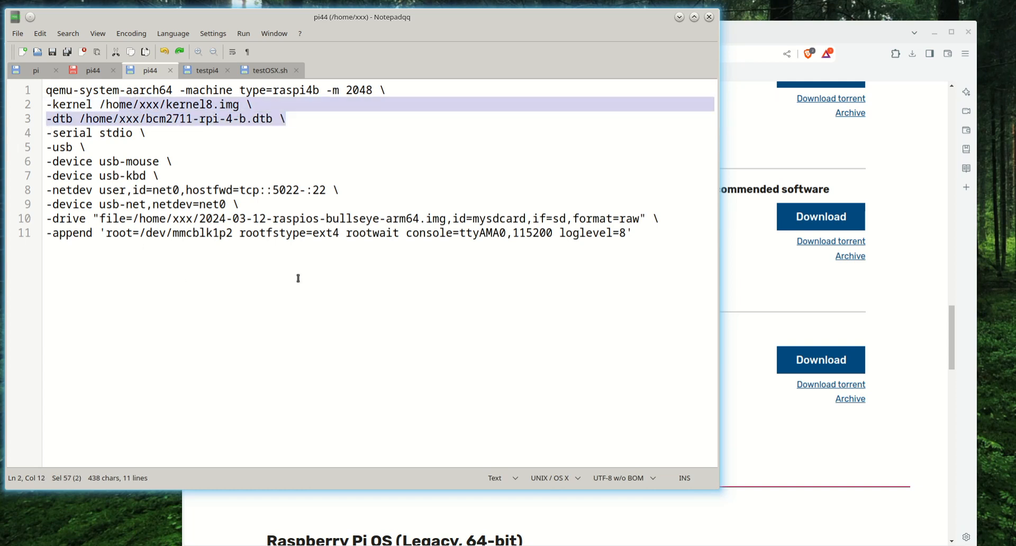
mouse_move(634, 251)
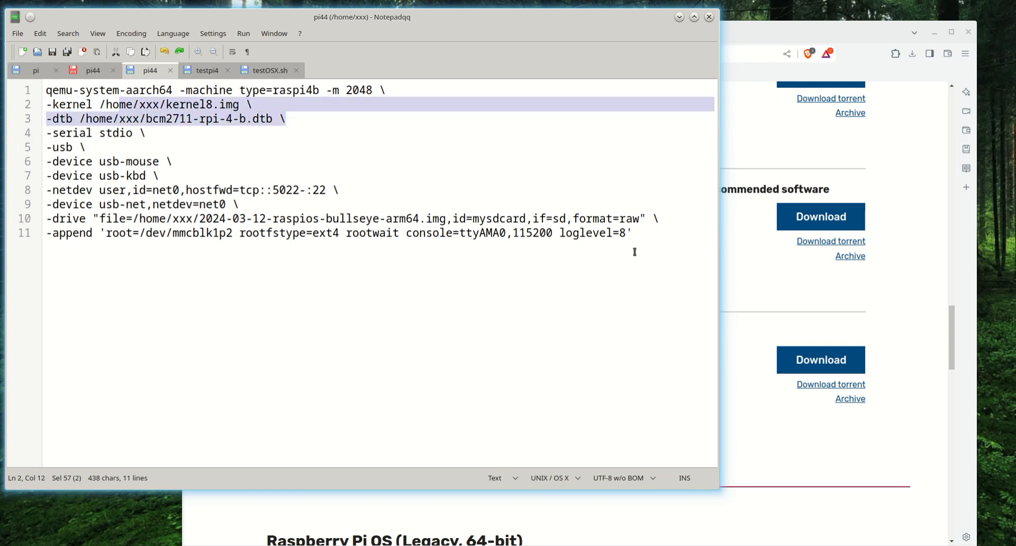
click(387, 233)
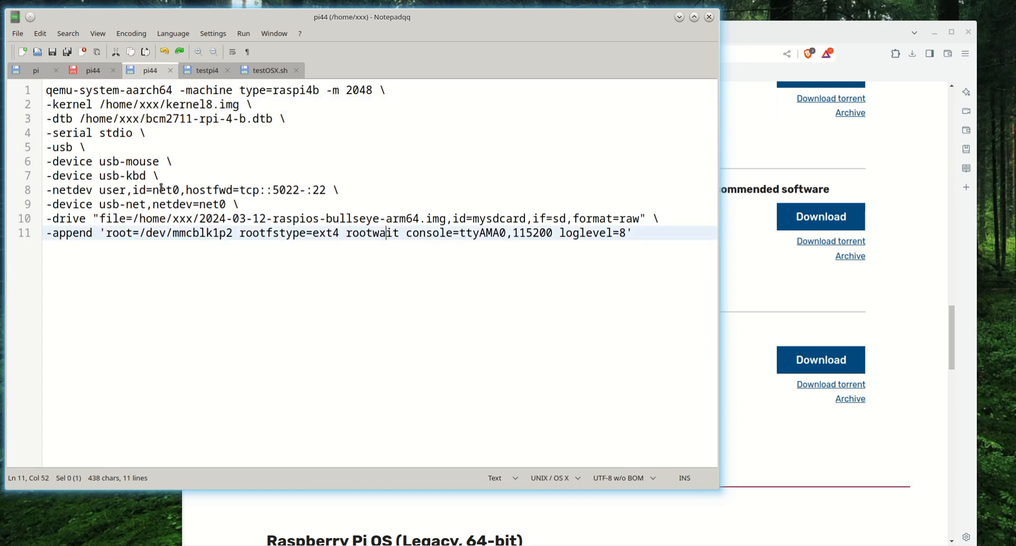
mouse_move(110, 119)
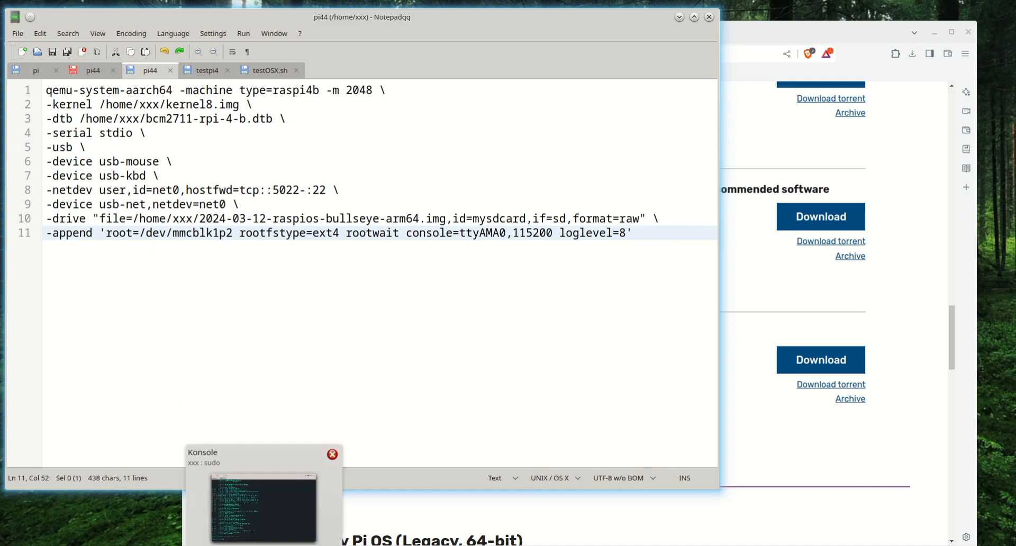
click(262, 505)
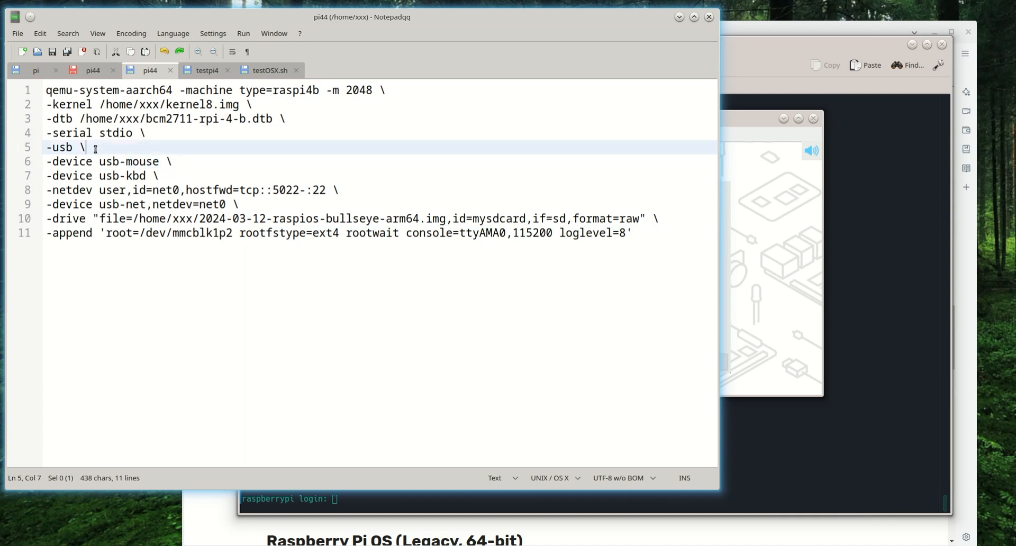
click(172, 161)
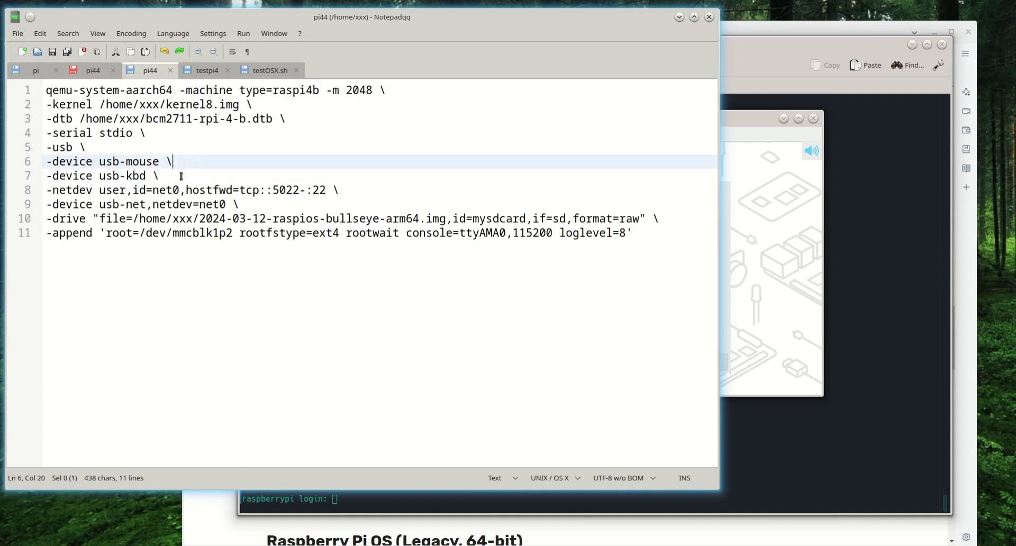
mouse_move(172, 189)
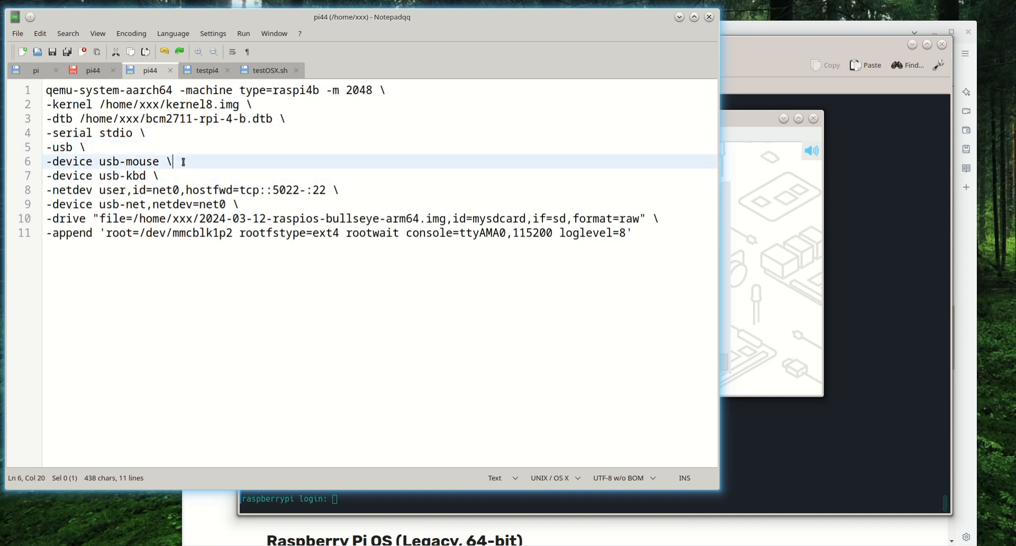
click(101, 161)
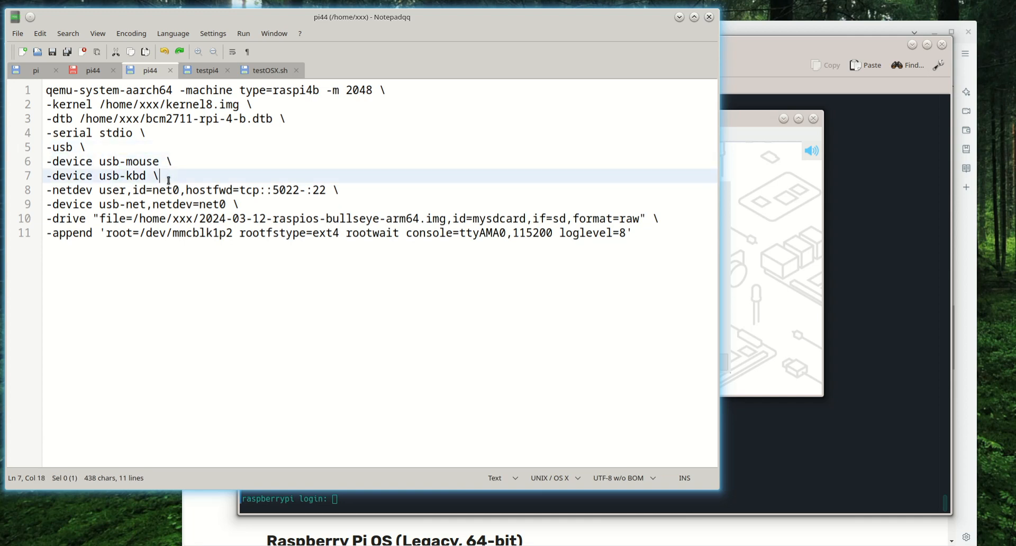
click(181, 161)
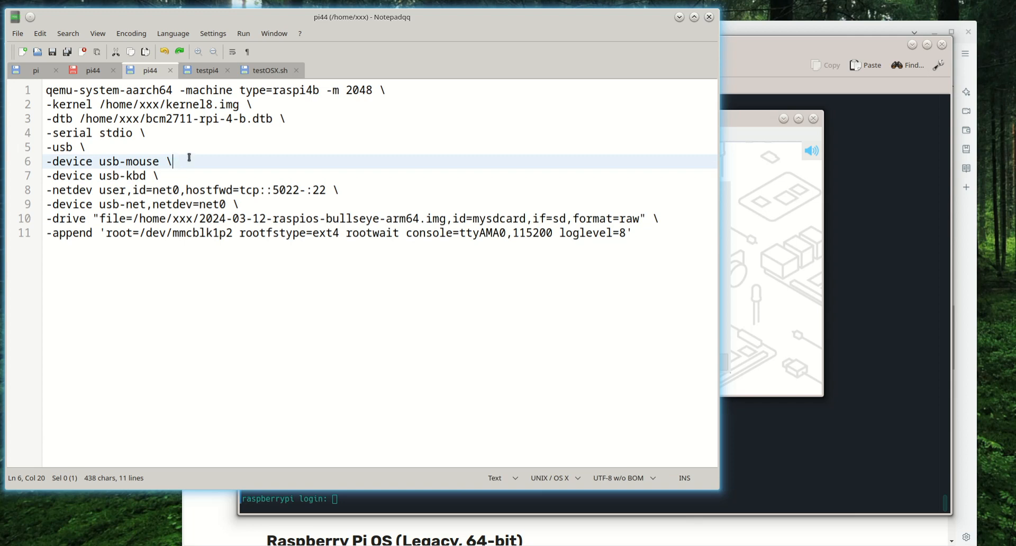
click(188, 175)
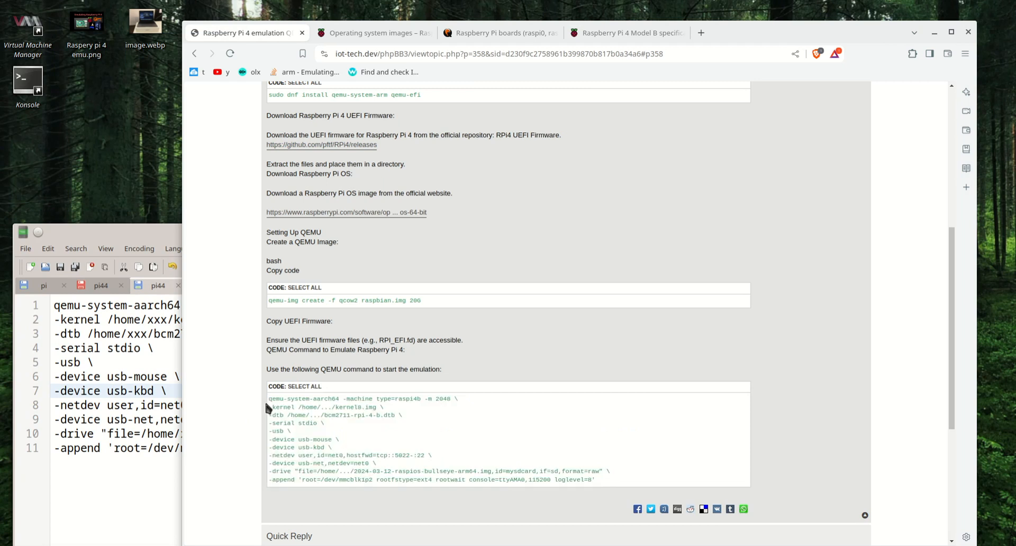
mouse_move(528, 400)
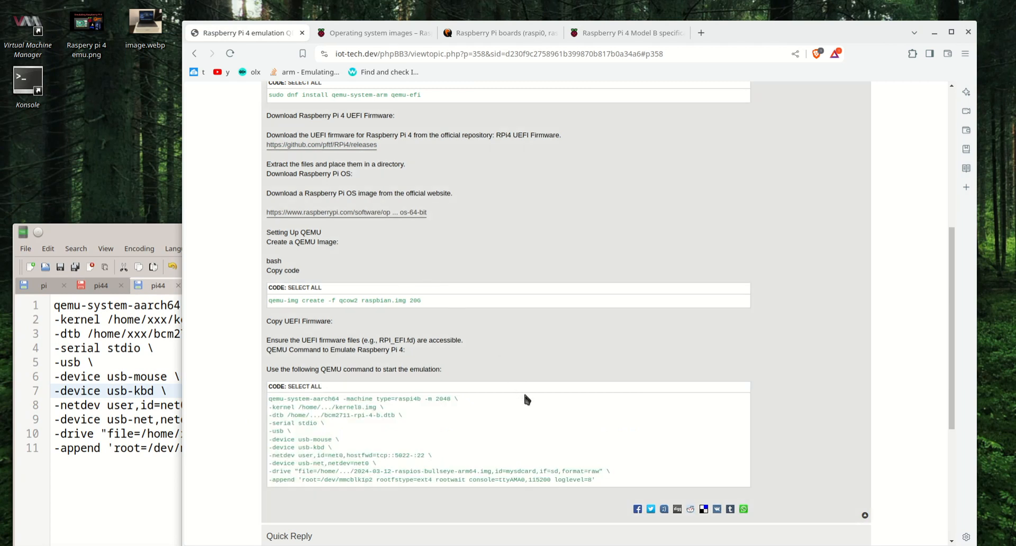
mouse_move(817, 407)
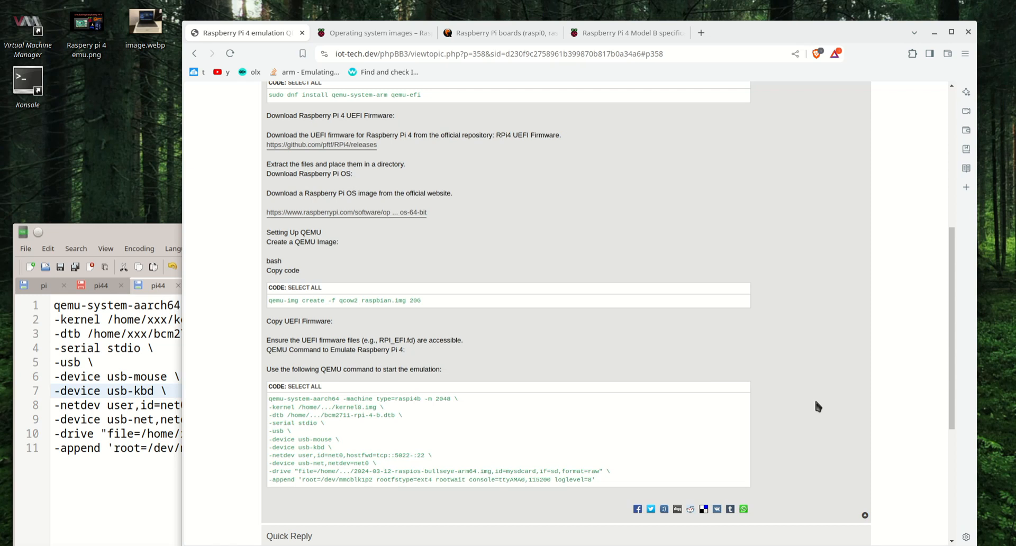
Scroll the forum post to the QEMU command code block and clear the selection on it.
scroll(up, 3)
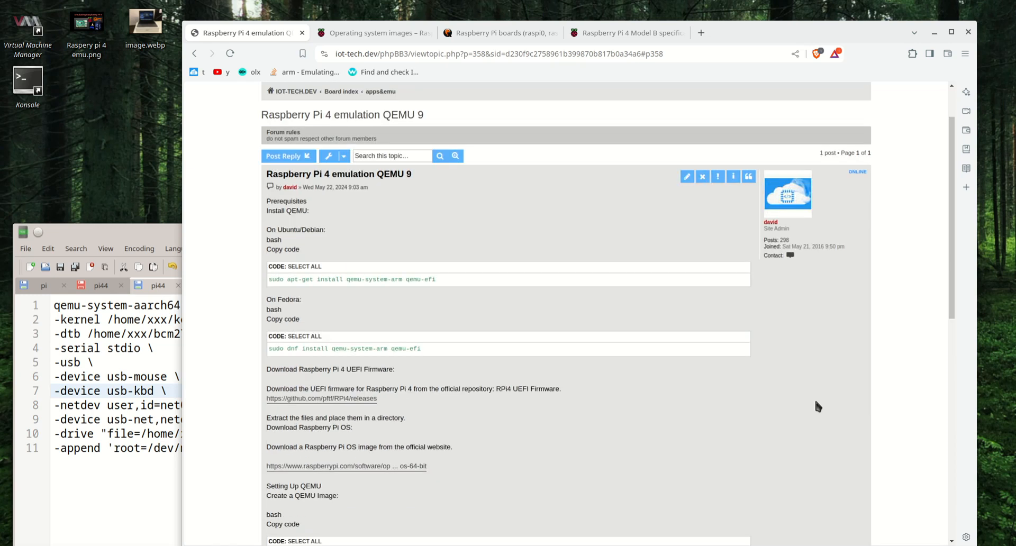
scroll(down, 3)
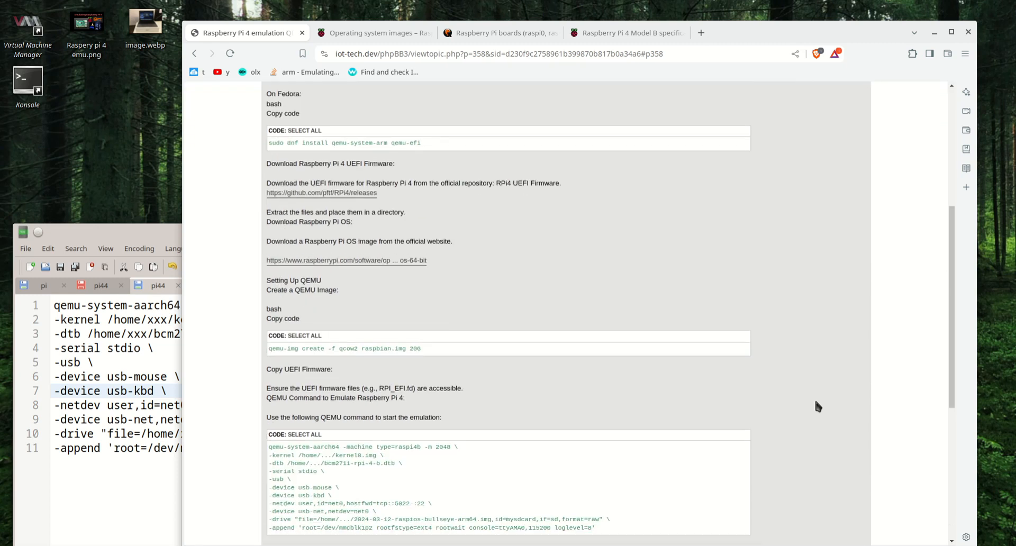
scroll(down, 3)
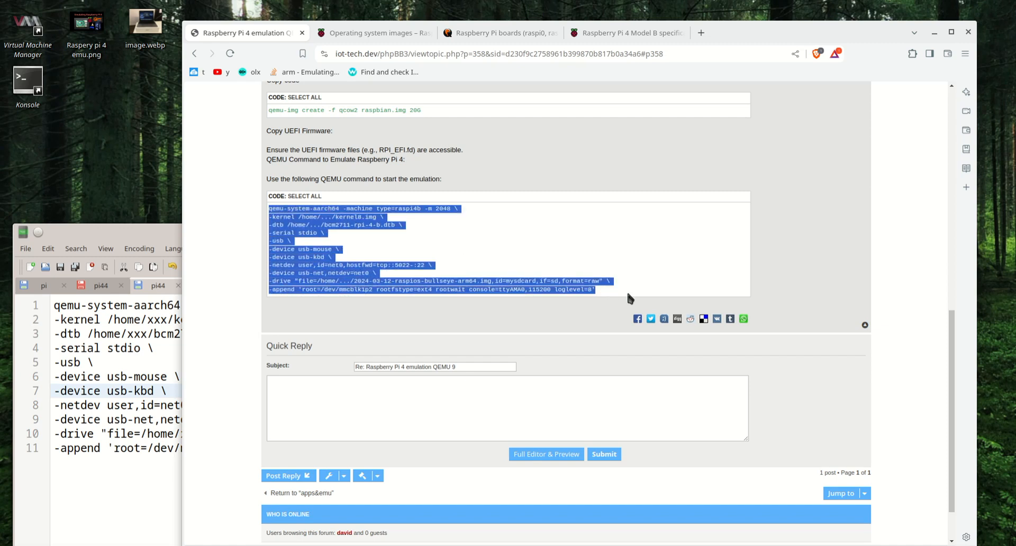
click(606, 297)
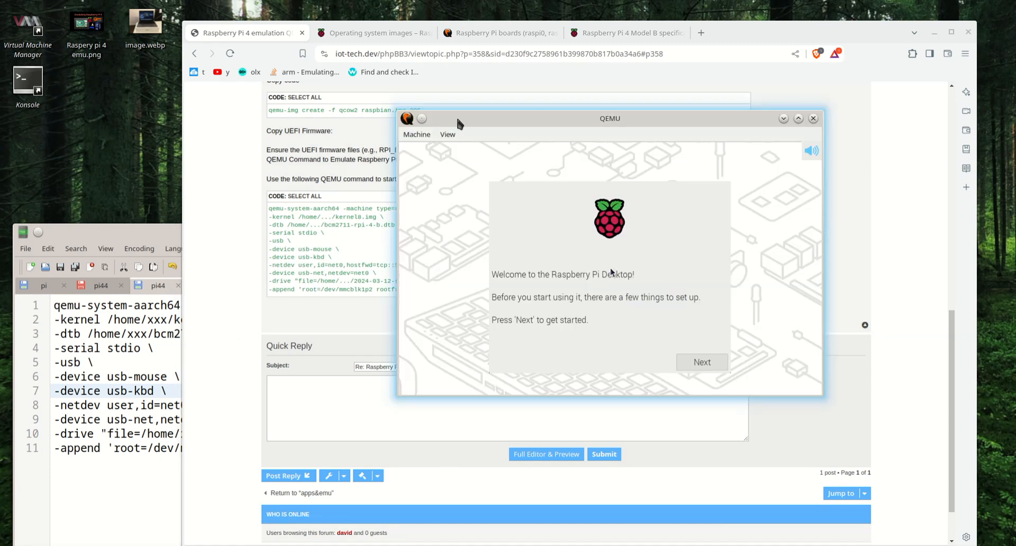
Move the QEMU welcome-screen window to the left and bring the forum page back to the front.
drag(610, 118, 559, 128)
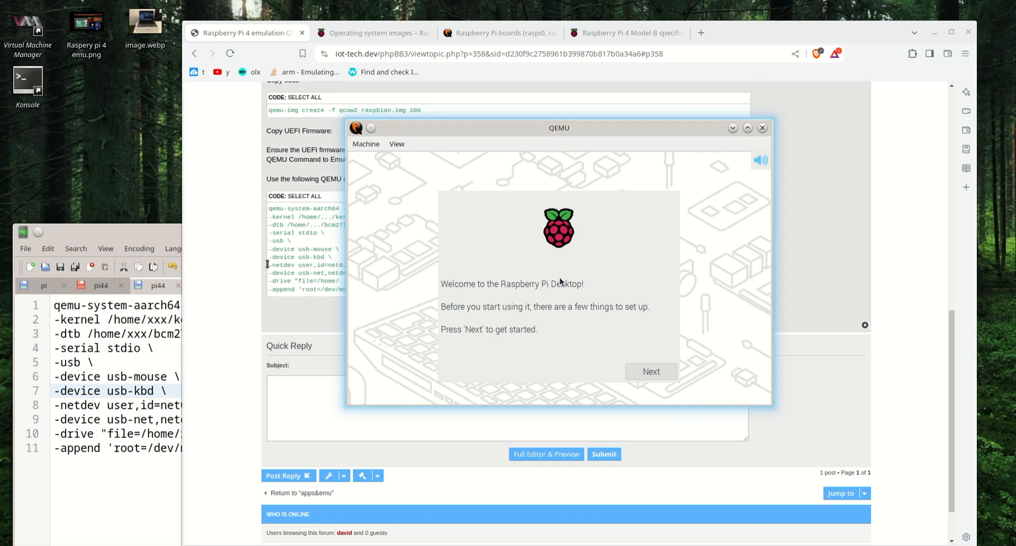
click(764, 128)
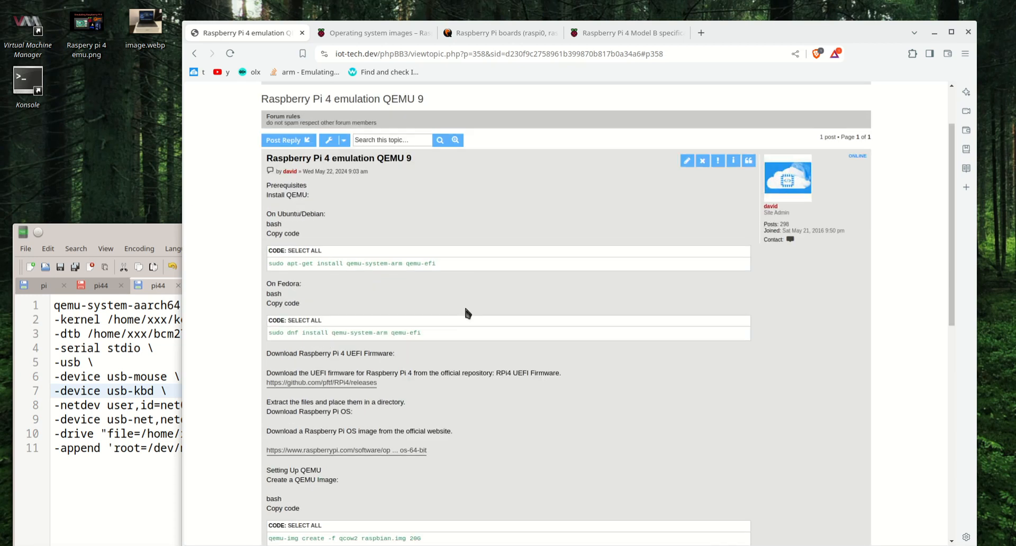
scroll(down, 3)
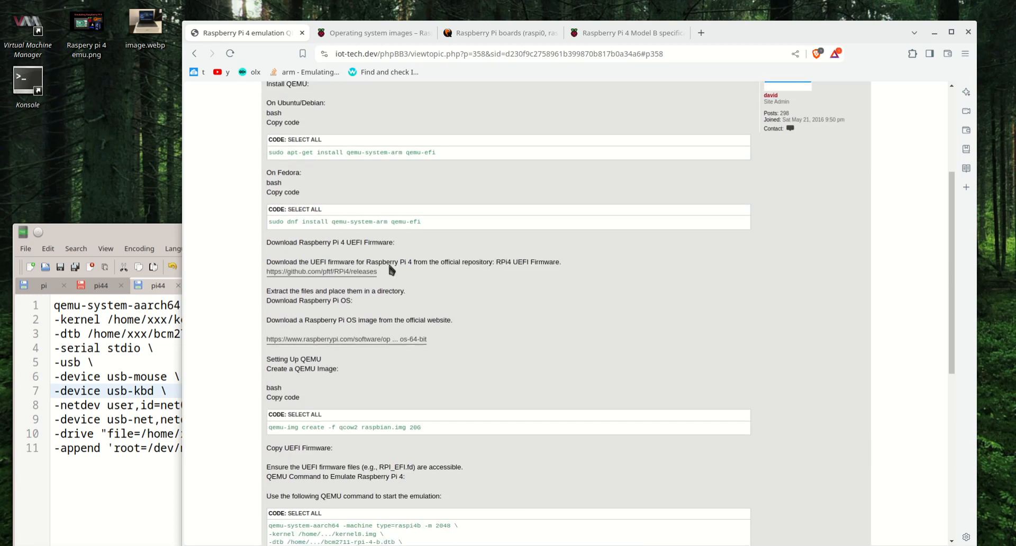
double_click(399, 222)
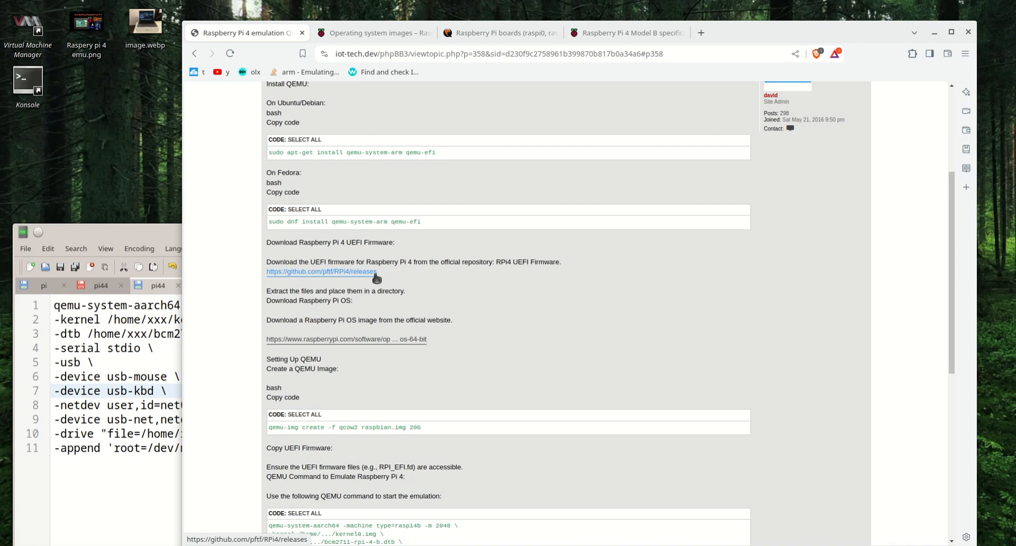
mouse_move(384, 279)
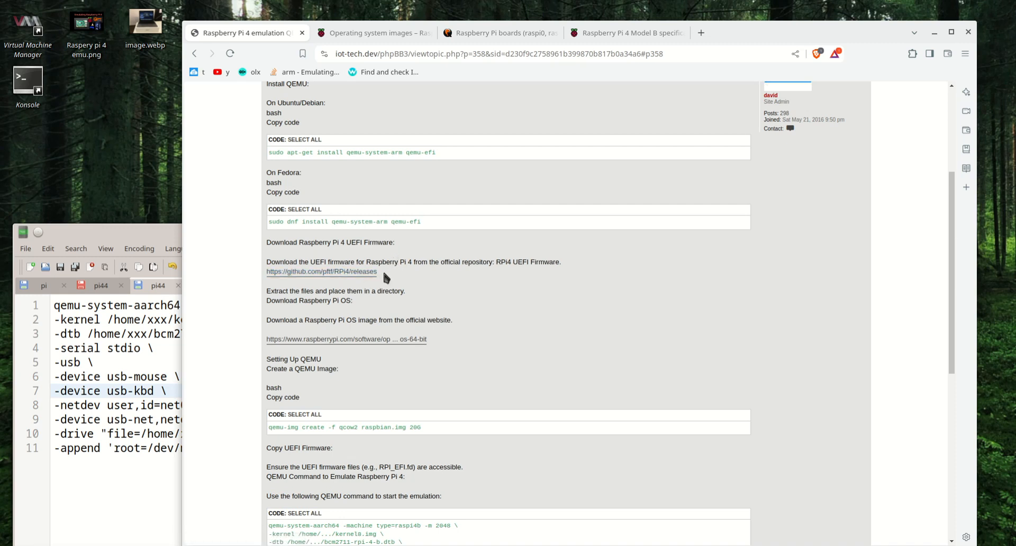
drag(267, 262, 378, 271)
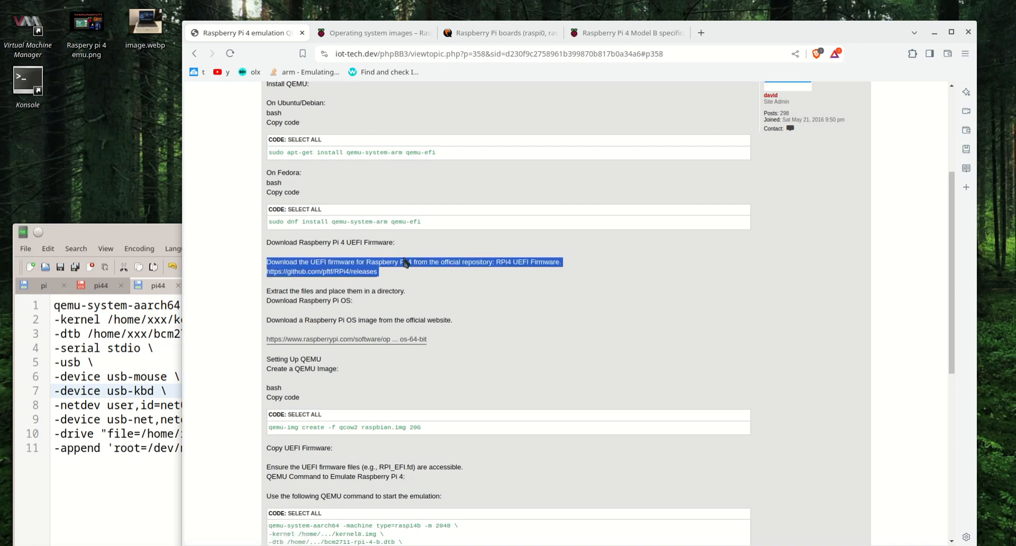
click(381, 275)
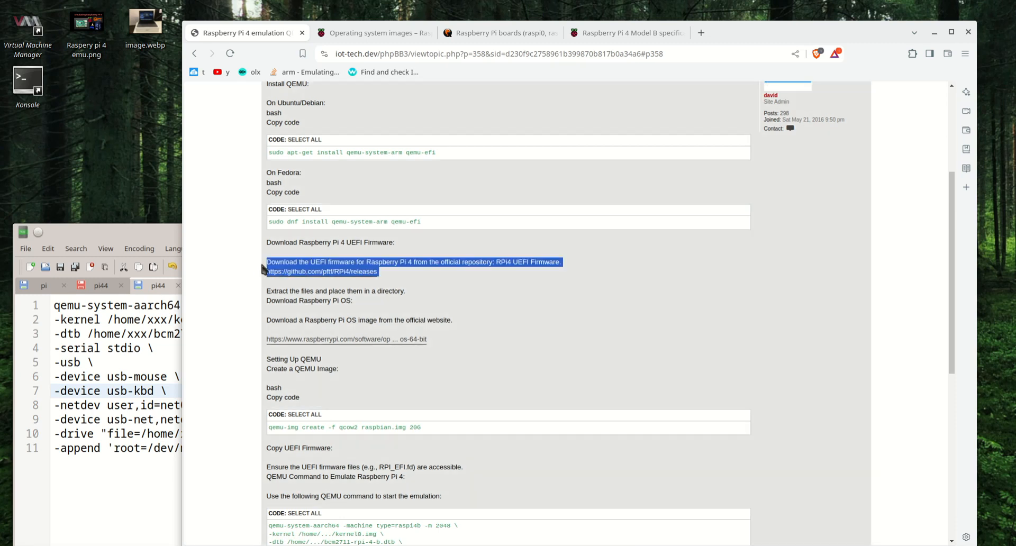
mouse_move(391, 285)
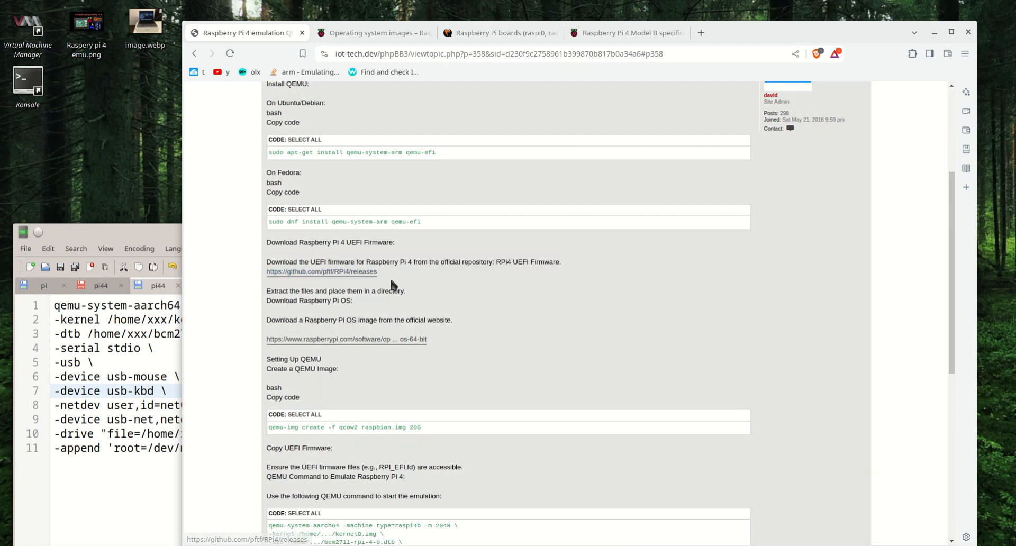
mouse_move(447, 259)
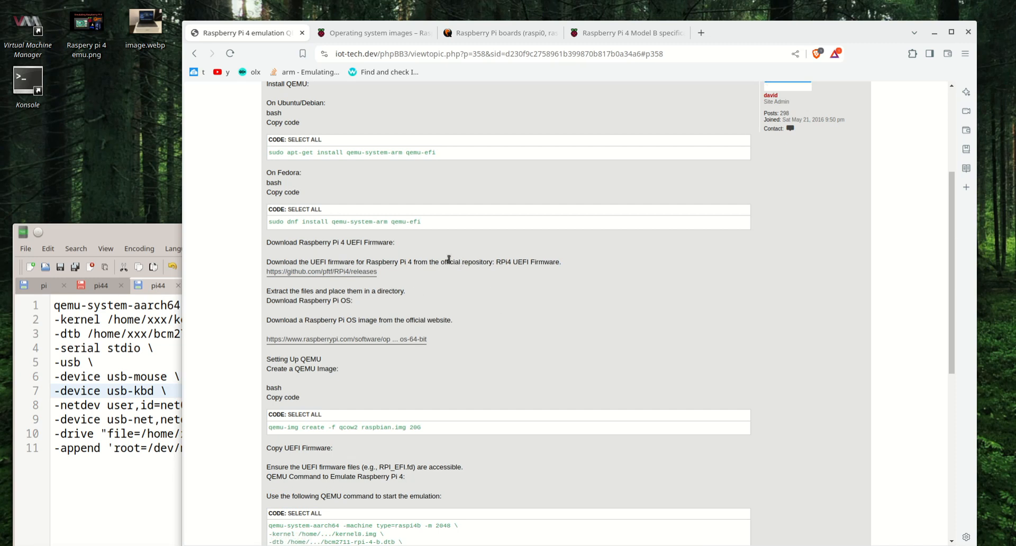
mouse_move(538, 297)
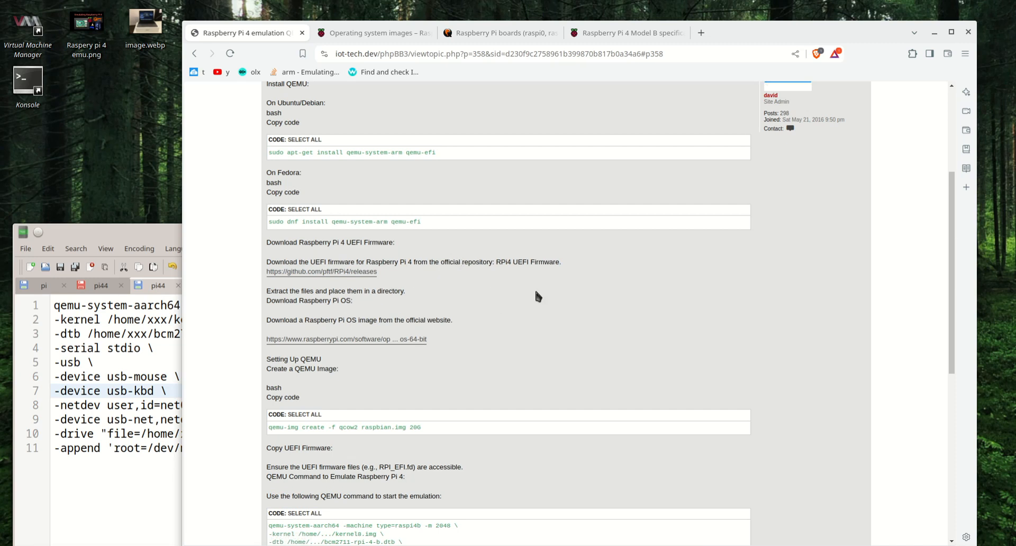
scroll(down, 3)
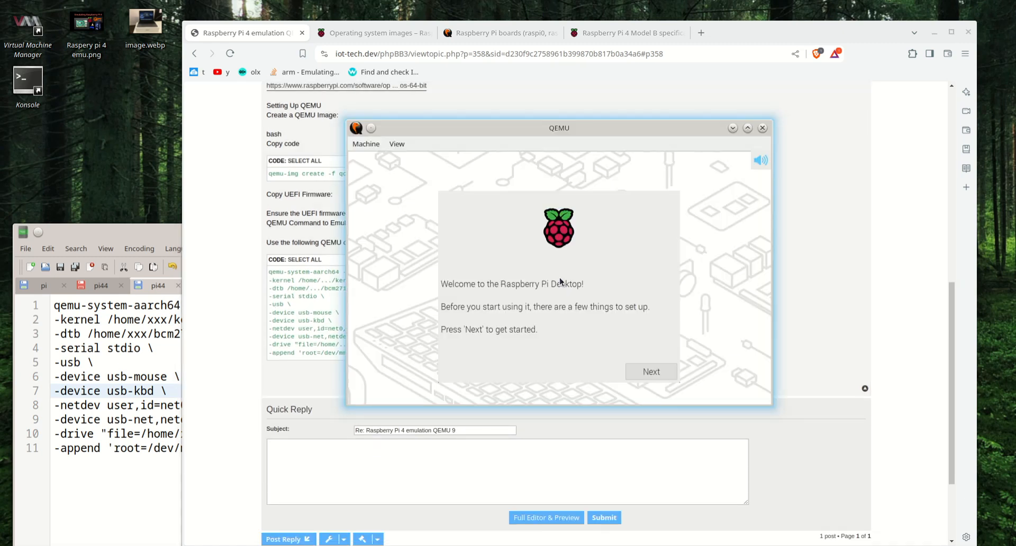
mouse_move(497, 202)
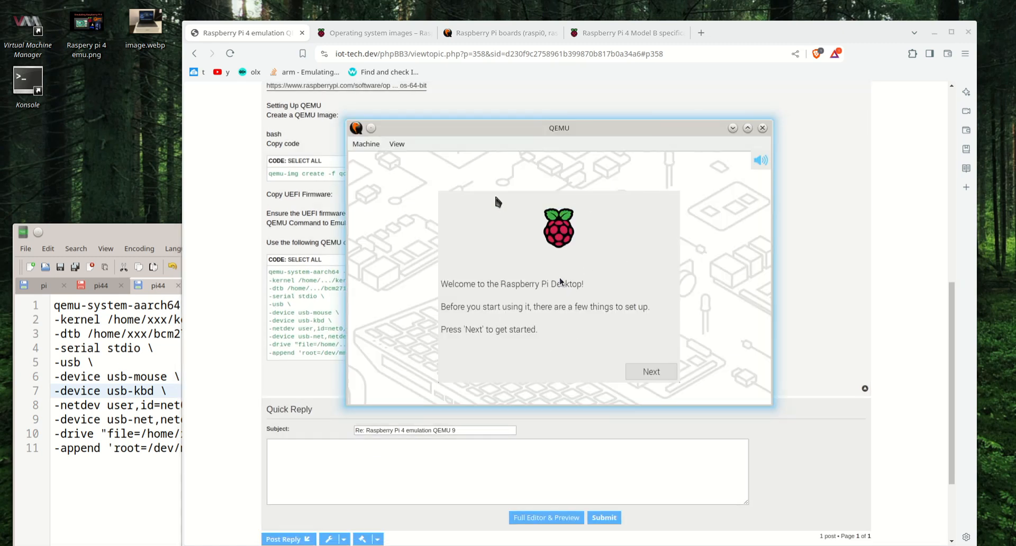
mouse_move(596, 264)
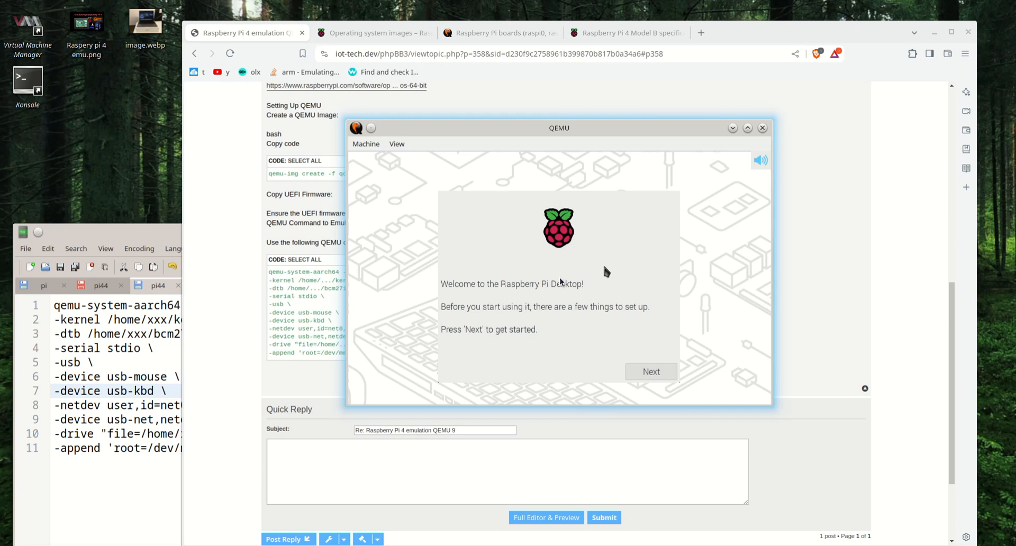
mouse_move(514, 131)
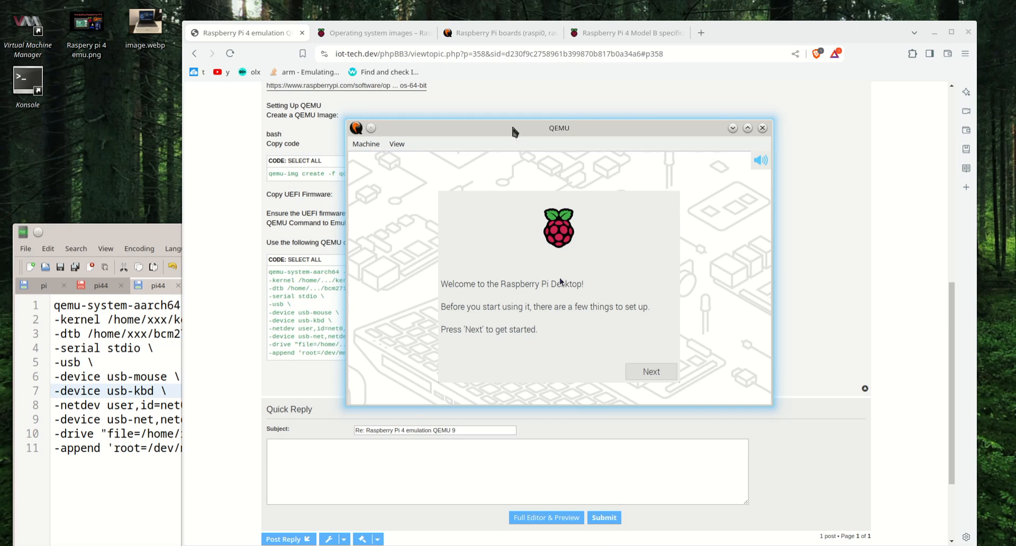